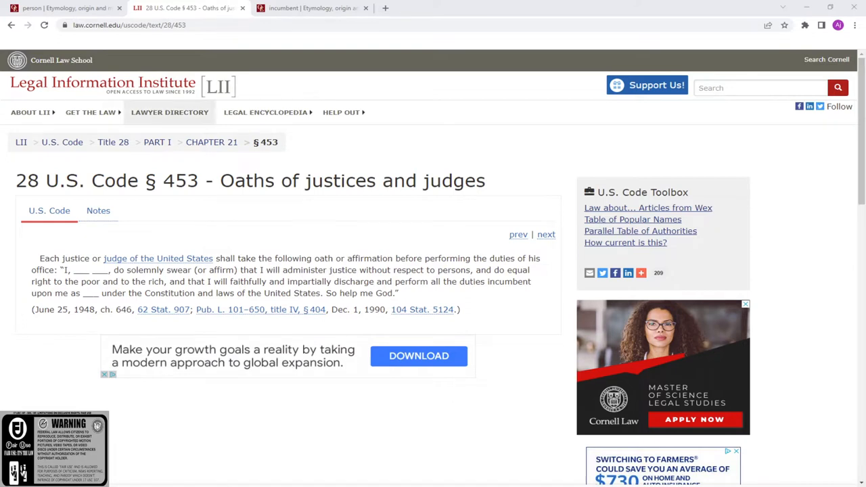
Step: Switch to the 'person | Etymology' tab showing Etymonline's entry for person
{"action": "left_click", "coordinate": [61, 8]}
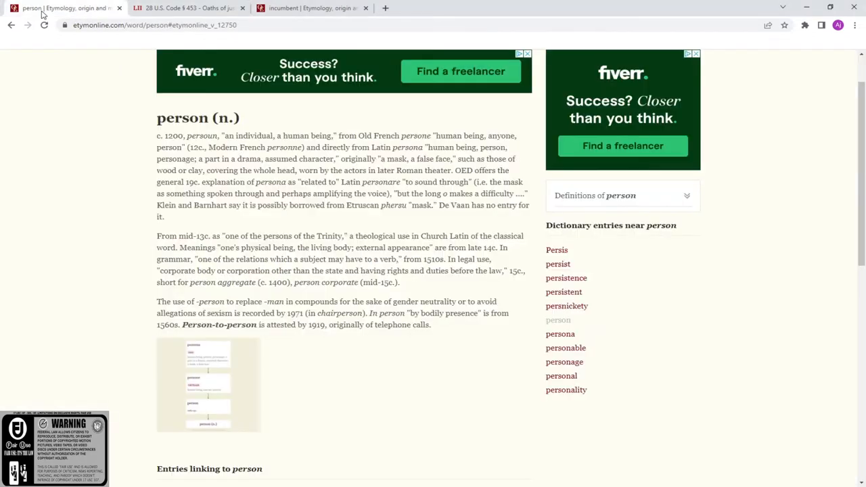
{"action": "mouse_move", "coordinate": [266, 155]}
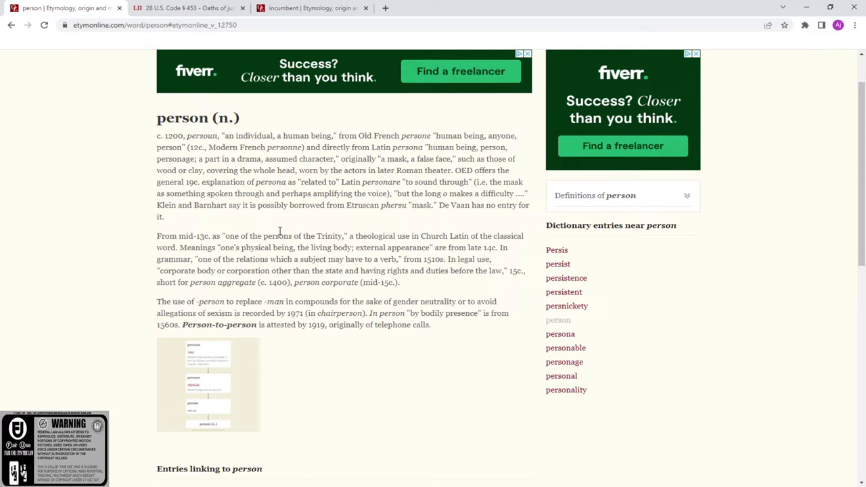
{"action": "mouse_move", "coordinate": [275, 224]}
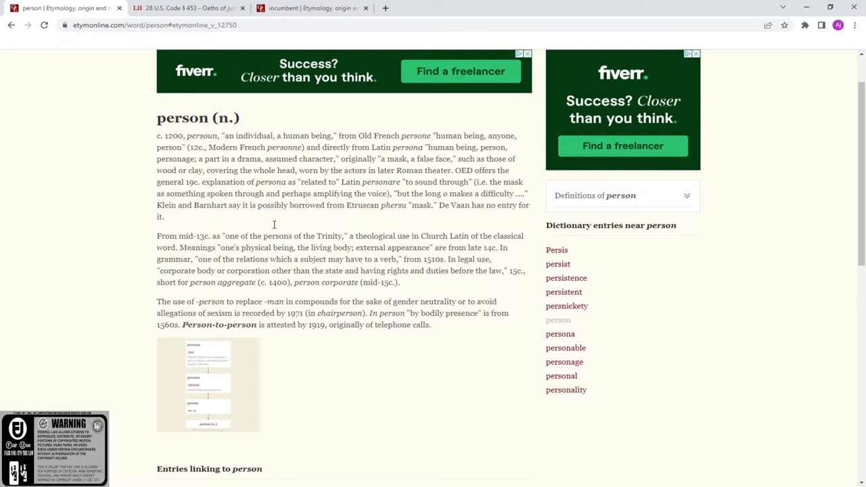
Step: Return to the 28 U.S. Code § 453 oath statute tab
{"action": "left_click", "coordinate": [189, 8]}
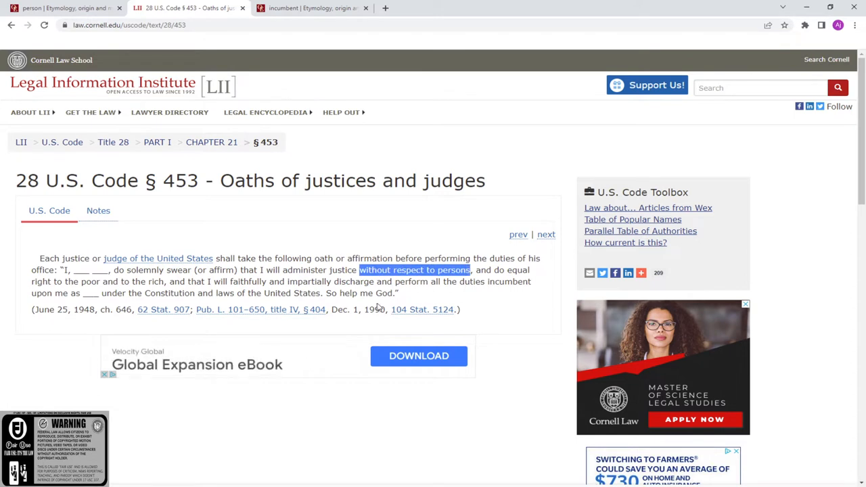
{"action": "mouse_move", "coordinate": [362, 308]}
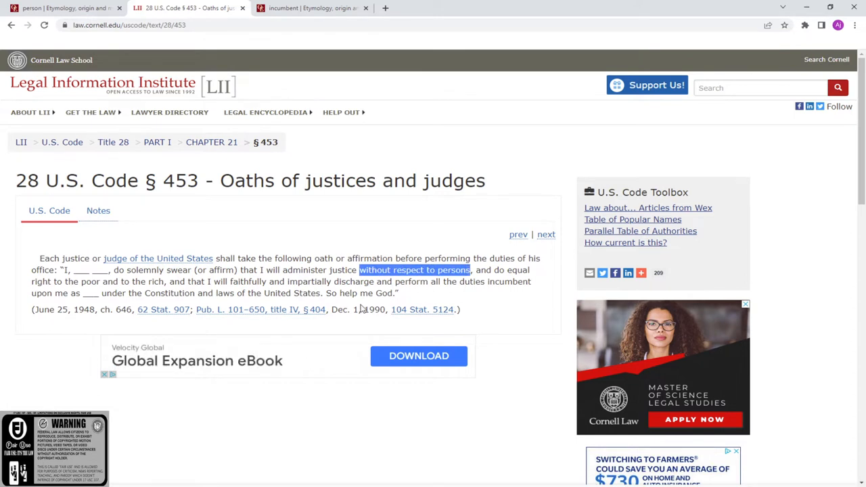
{"action": "mouse_move", "coordinate": [362, 307]}
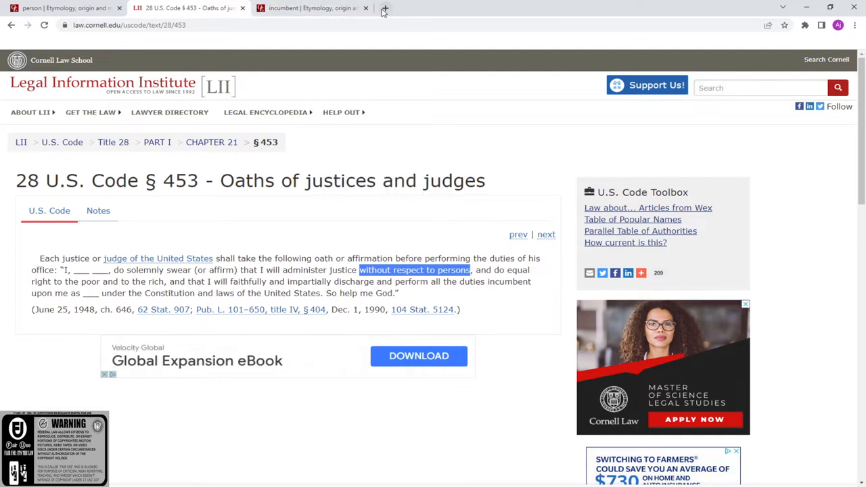
Step: In a new tab, search Google for 'light shining down' via the suggestion
{"action": "left_click", "coordinate": [385, 8]}
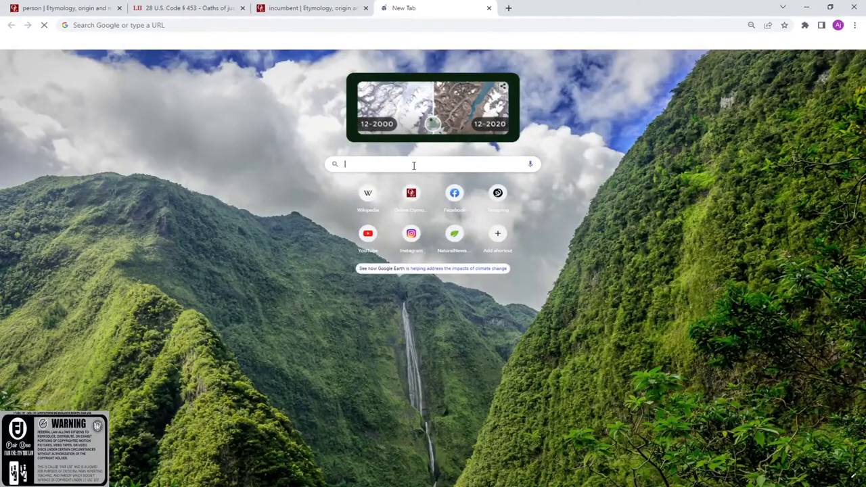
{"action": "left_click", "coordinate": [415, 164]}
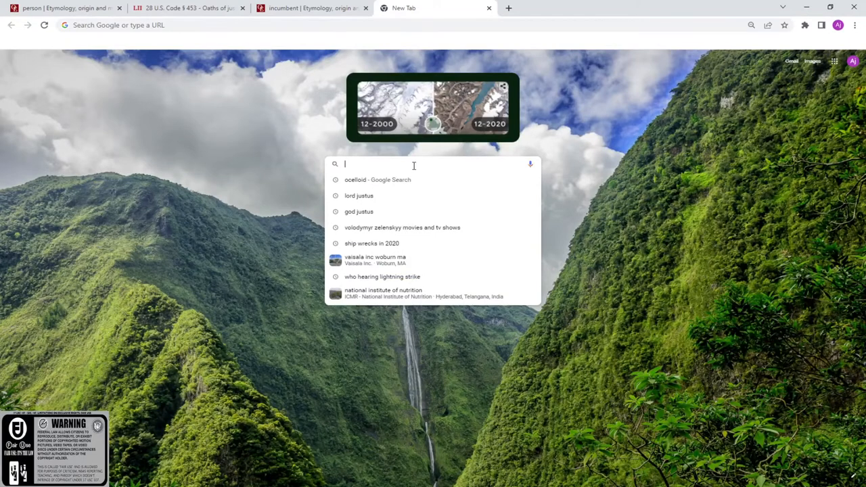
{"action": "type", "text": "fib"}
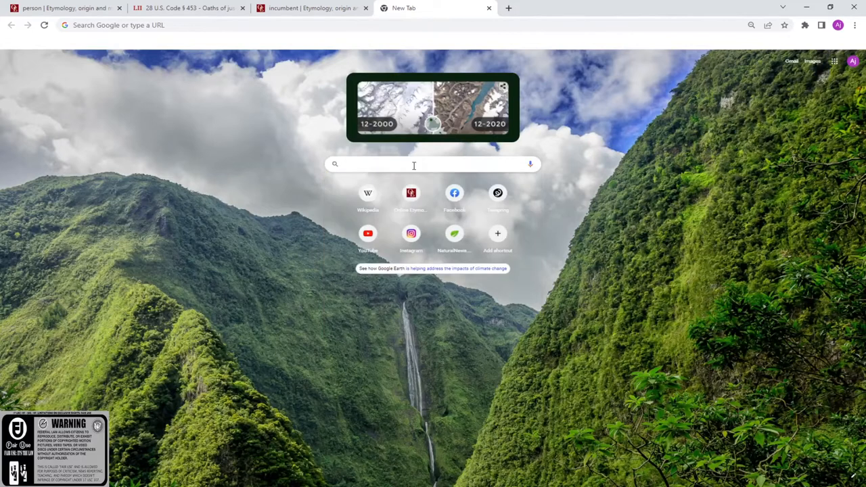
{"action": "type", "text": "light shining down"}
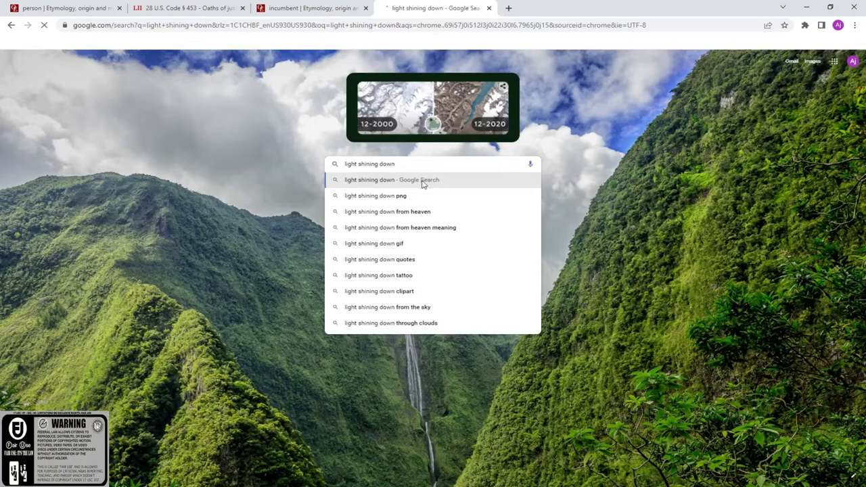
{"action": "left_click", "coordinate": [392, 179]}
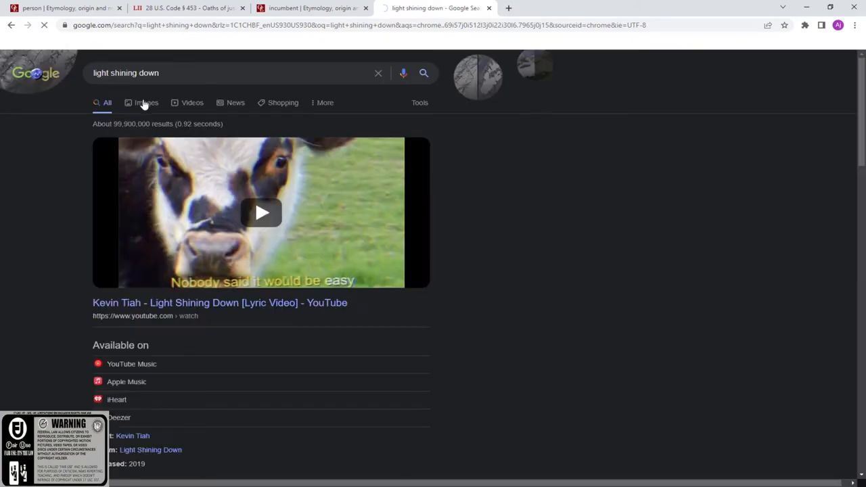
Step: Switch the 'light shining down' search to its Images results
{"action": "left_click", "coordinate": [146, 102]}
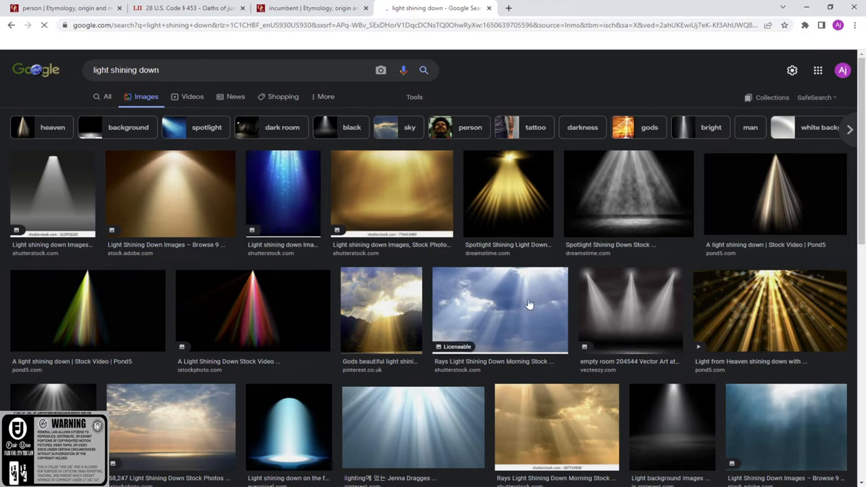
{"action": "mouse_move", "coordinate": [458, 274]}
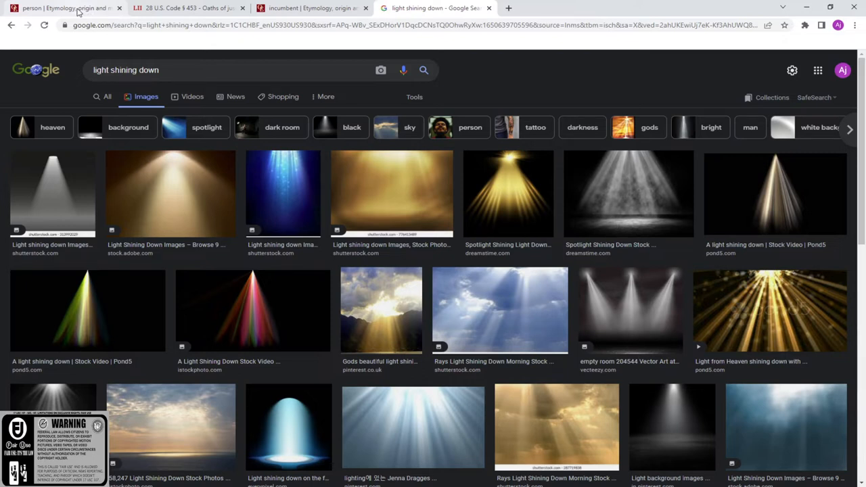
{"action": "mouse_move", "coordinate": [304, 212]}
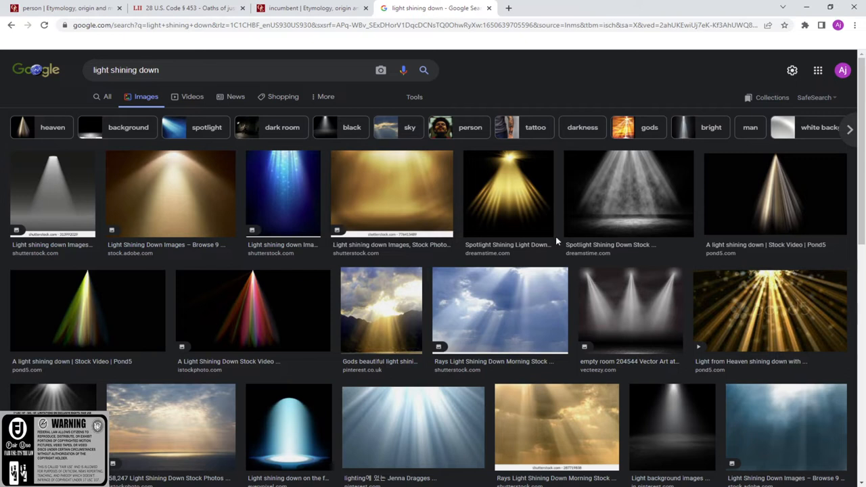
{"action": "mouse_move", "coordinate": [393, 286]}
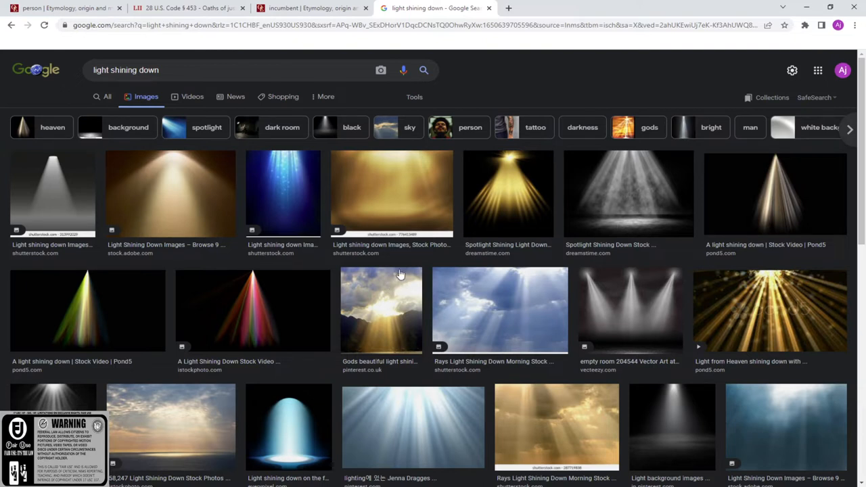
{"action": "mouse_move", "coordinate": [400, 265]}
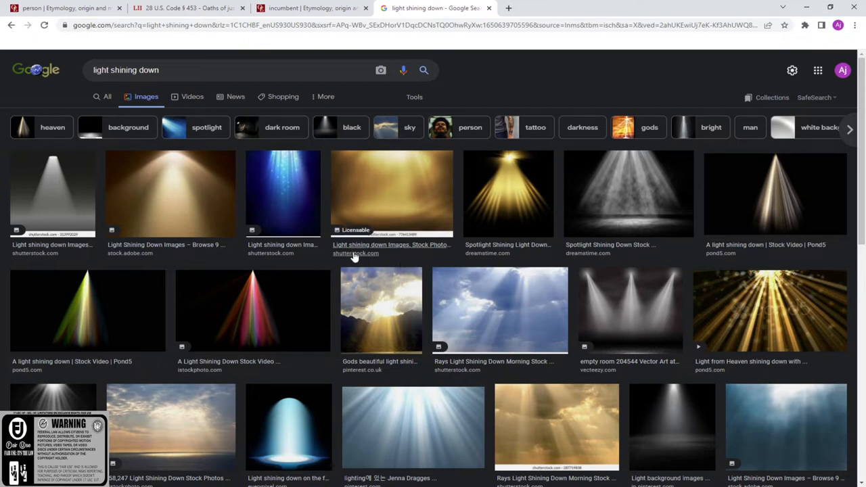
{"action": "mouse_move", "coordinate": [195, 150]}
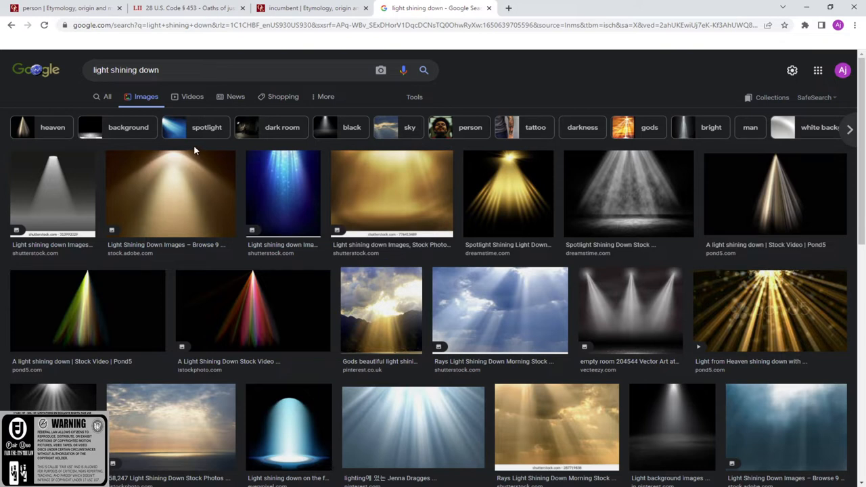
{"action": "mouse_move", "coordinate": [171, 131]}
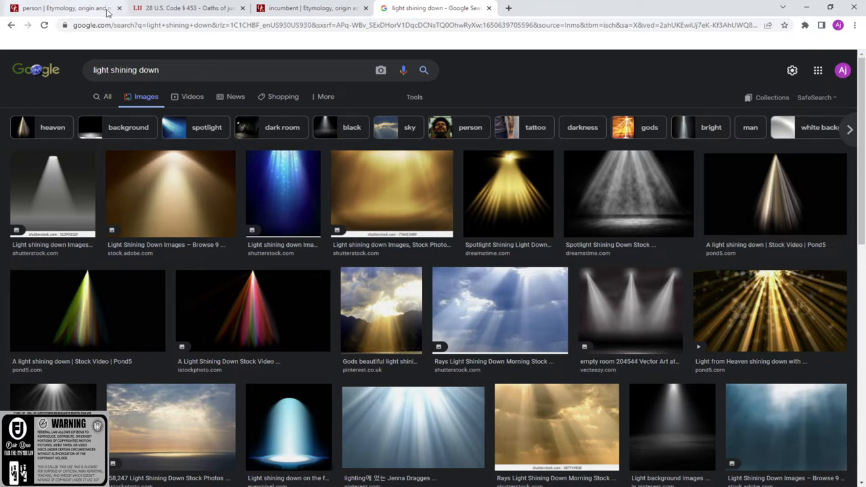
Step: Go back to the 28 U.S.C. § 453 oath page and clear the earlier highlighted phrase
{"action": "left_click", "coordinate": [188, 7]}
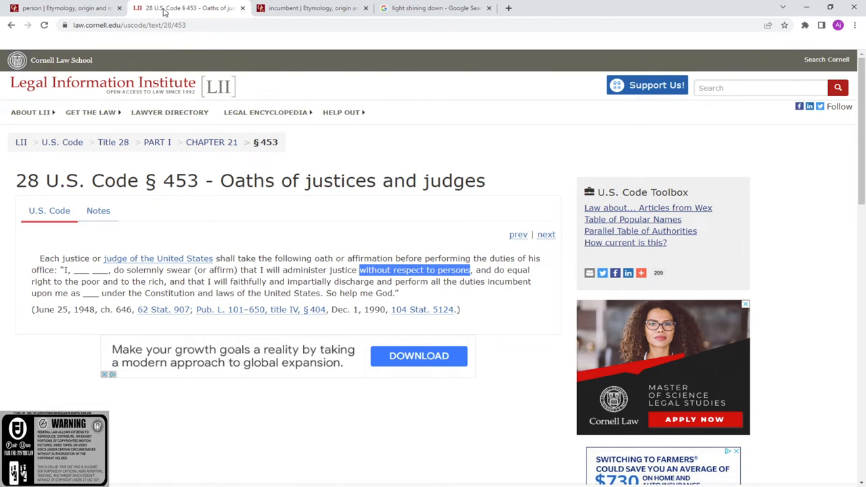
{"action": "scroll", "scroll_direction": "down", "scroll_amount": 3}
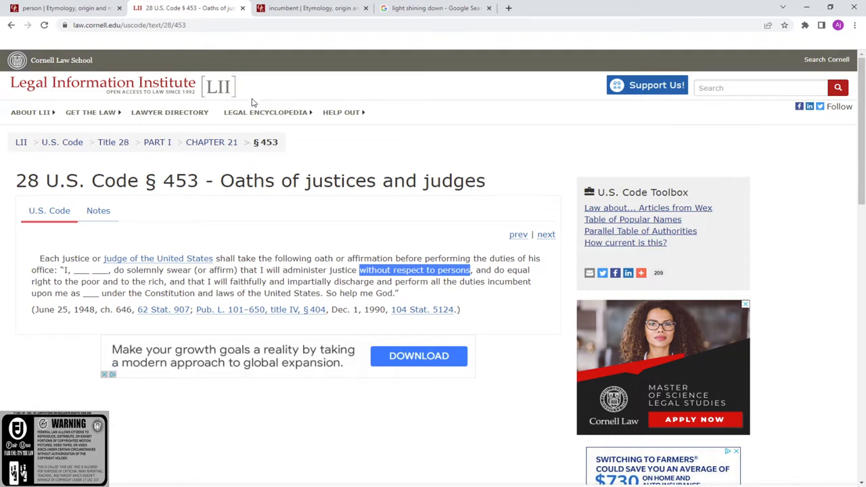
{"action": "left_click", "coordinate": [266, 112]}
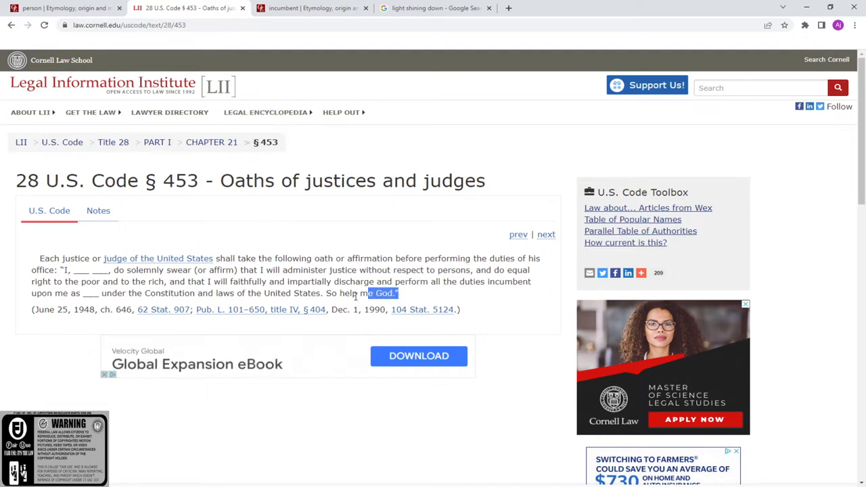
Step: Select the oath's closing words 'So help me God.'
{"action": "left_click_drag", "start_coordinate": [355, 293], "coordinate": [325, 293]}
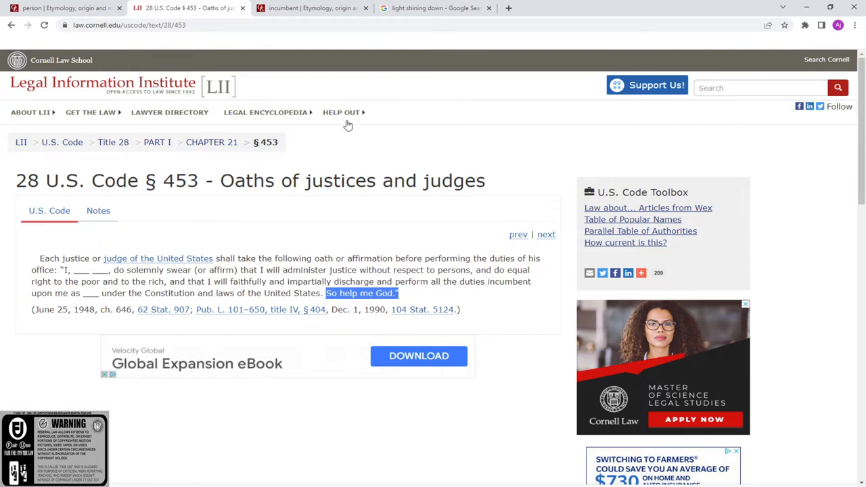
{"action": "left_click", "coordinate": [312, 9]}
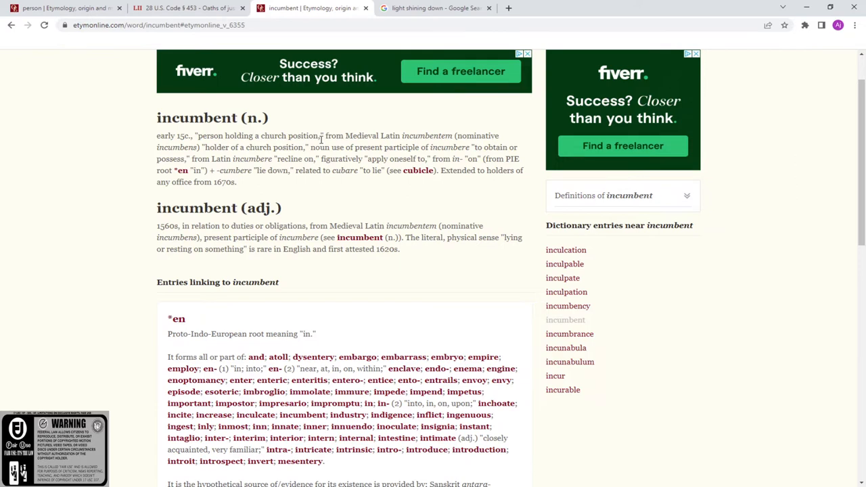
{"action": "mouse_move", "coordinate": [342, 193]}
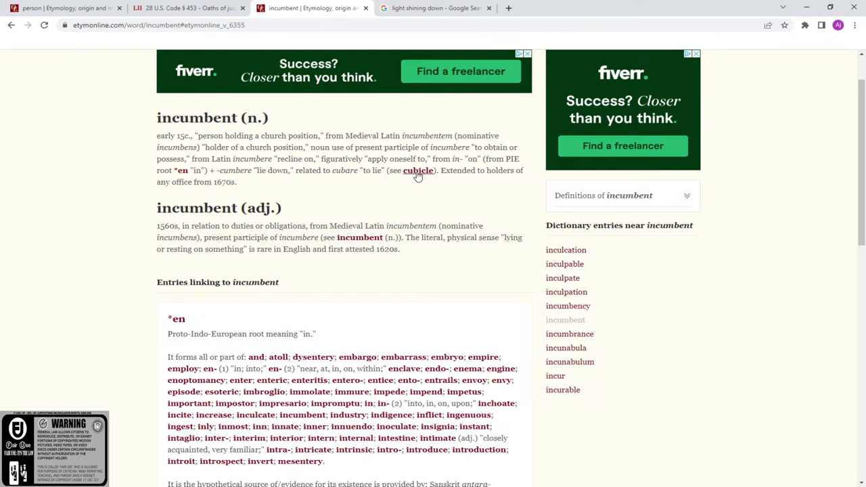
{"action": "mouse_move", "coordinate": [415, 216]}
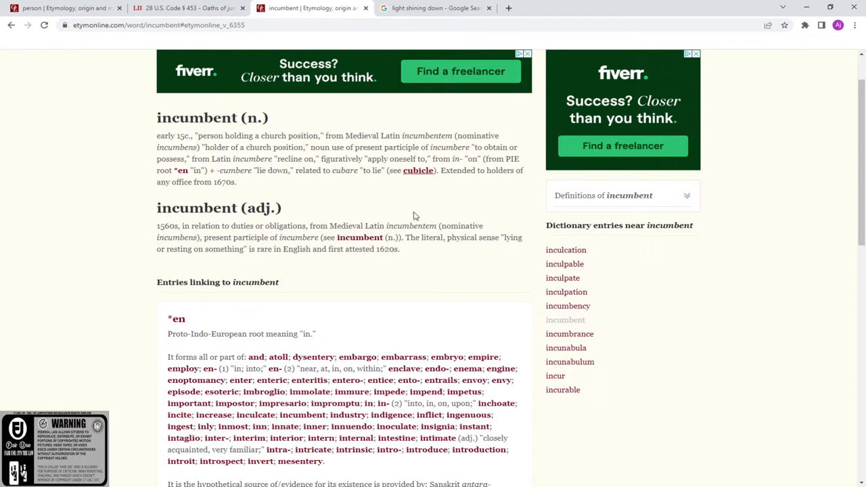
Step: Follow the 'cubicle' link in the incumbent noun entry
{"action": "left_click", "coordinate": [418, 170]}
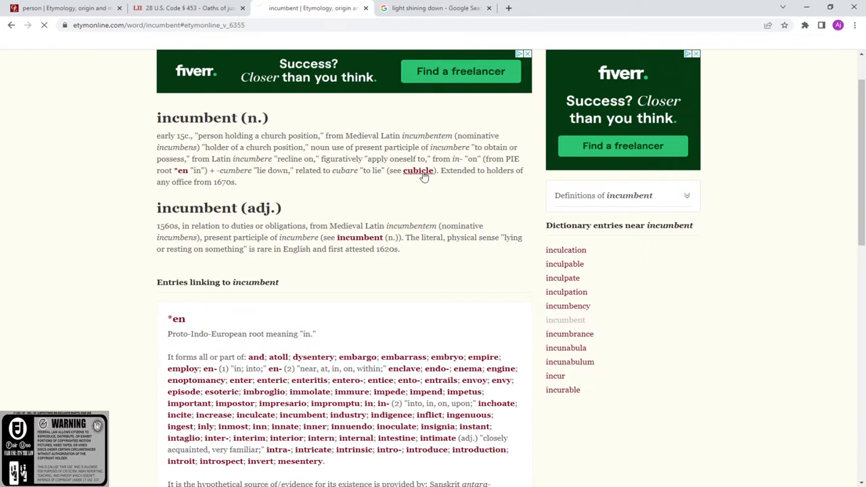
Step: Open the cubicle entry and highlight 'bedroom, bedchamber' in its first paragraph
{"action": "left_click", "coordinate": [417, 171]}
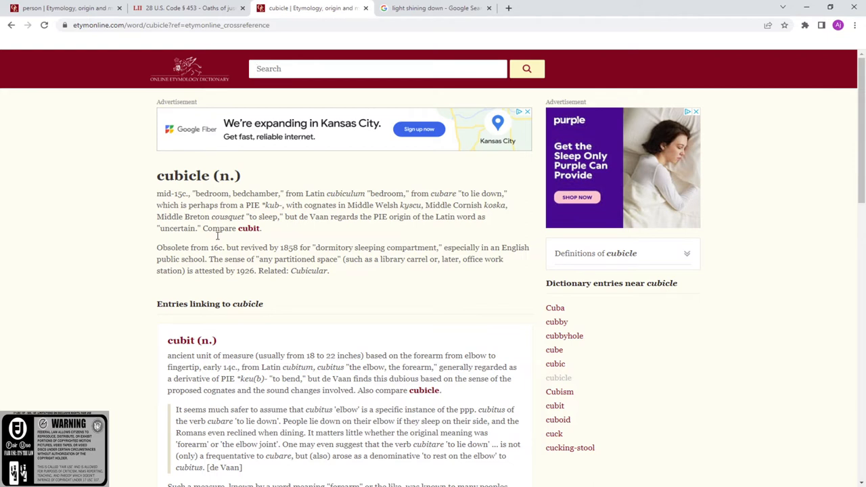
{"action": "mouse_move", "coordinate": [218, 235]}
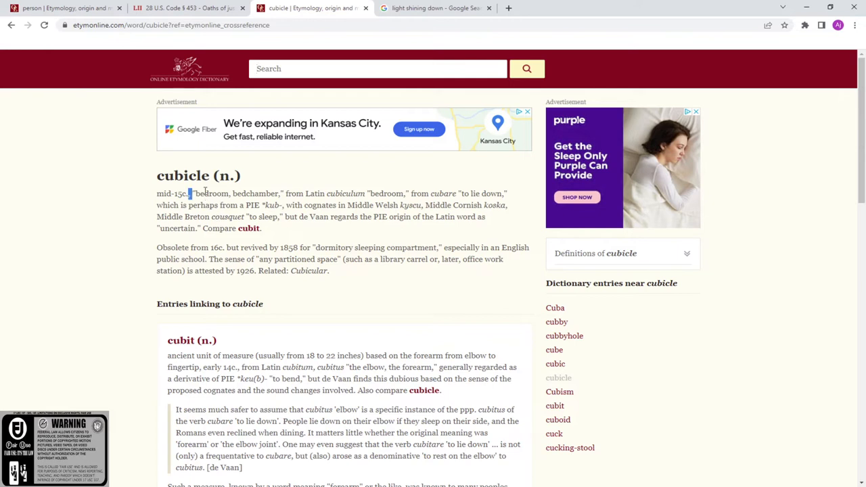
{"action": "left_click_drag", "start_coordinate": [193, 193], "coordinate": [283, 194]}
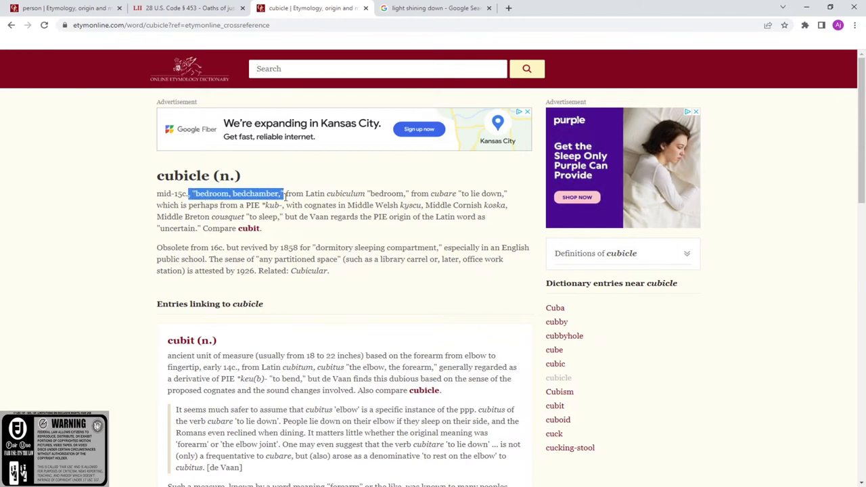
{"action": "mouse_move", "coordinate": [354, 256]}
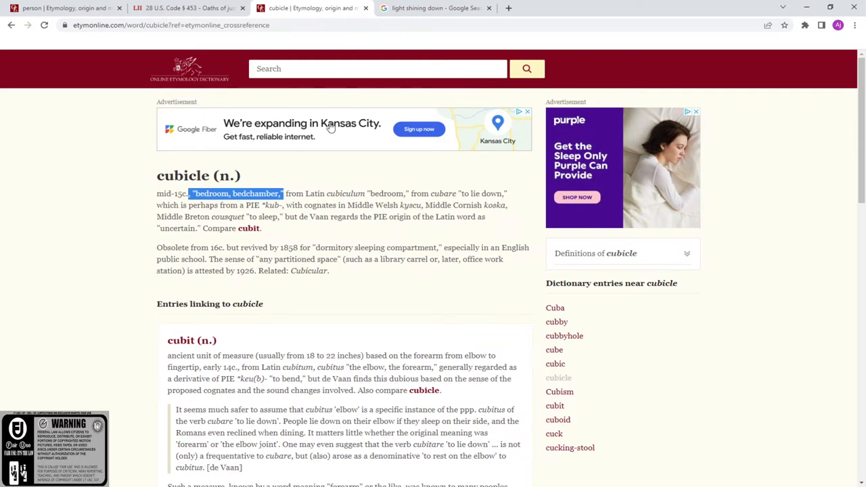
Step: Revisit the § 453 oath tab, then switch to the Etymonline 'incumbent' tab
{"action": "left_click", "coordinate": [189, 8]}
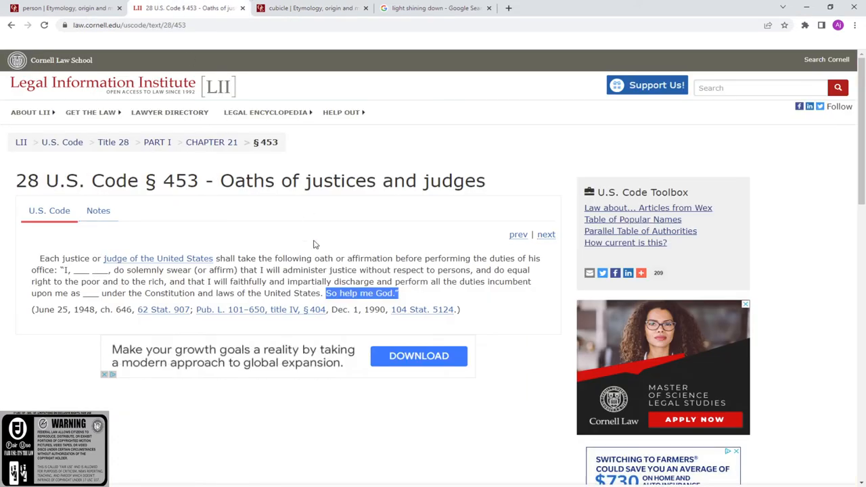
{"action": "mouse_move", "coordinate": [351, 233]}
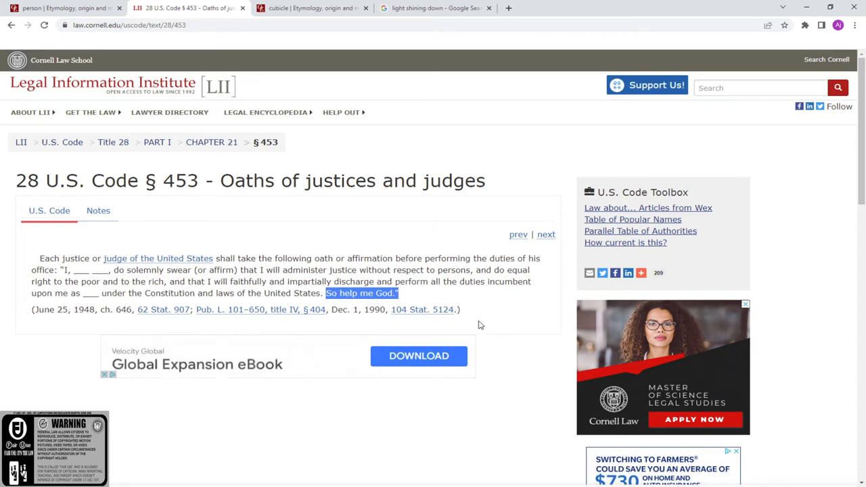
{"action": "mouse_move", "coordinate": [536, 343]}
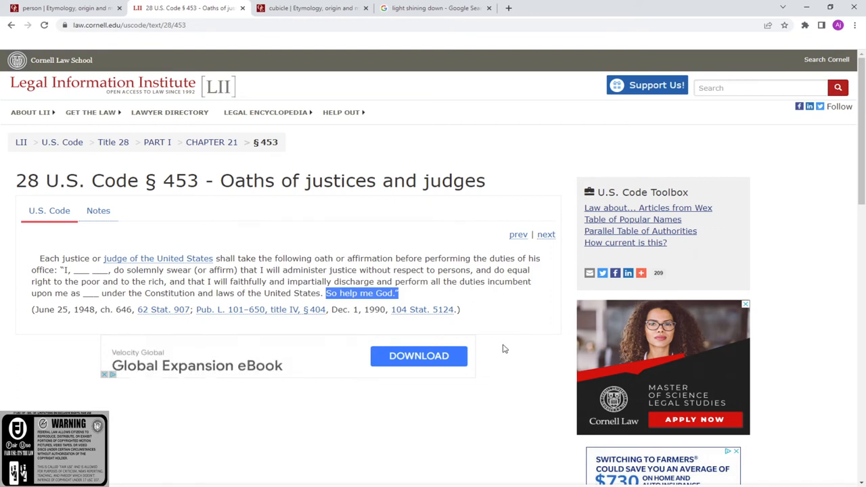
{"action": "mouse_move", "coordinate": [497, 369]}
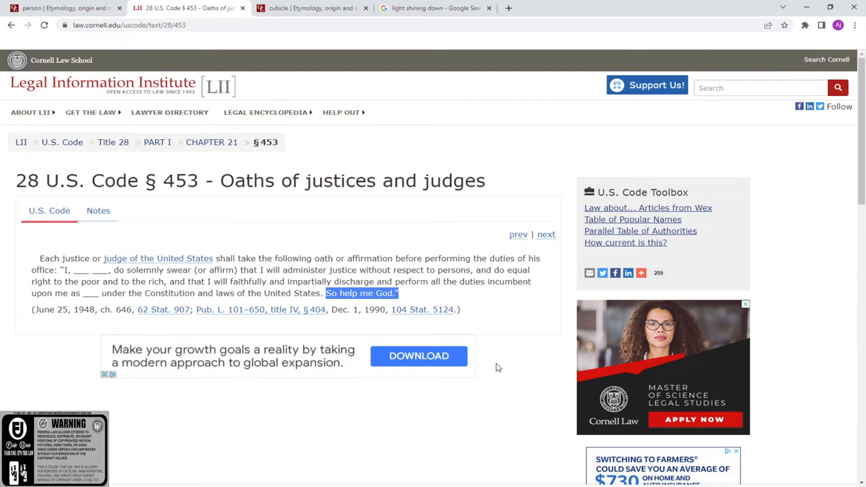
{"action": "left_click", "coordinate": [312, 7]}
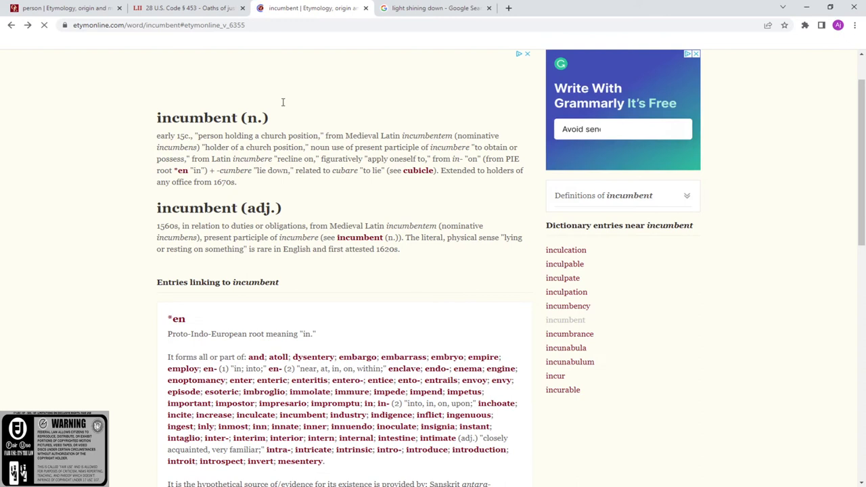
{"action": "left_click", "coordinate": [190, 8]}
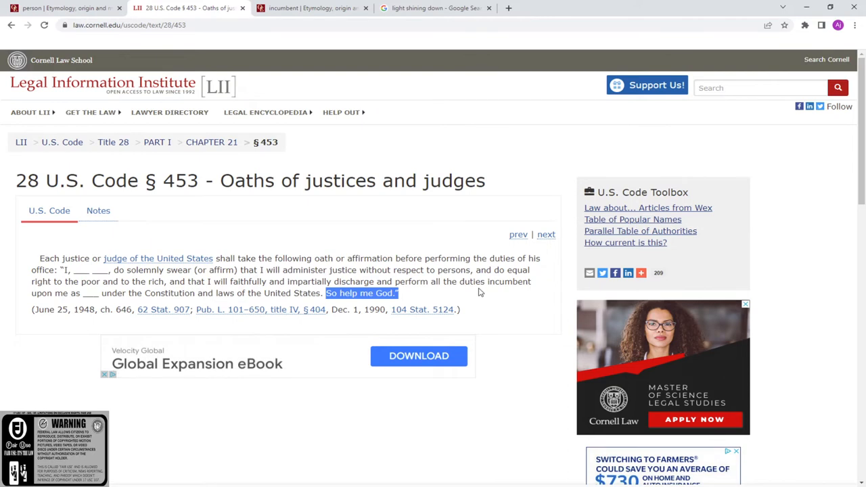
{"action": "mouse_move", "coordinate": [510, 299]}
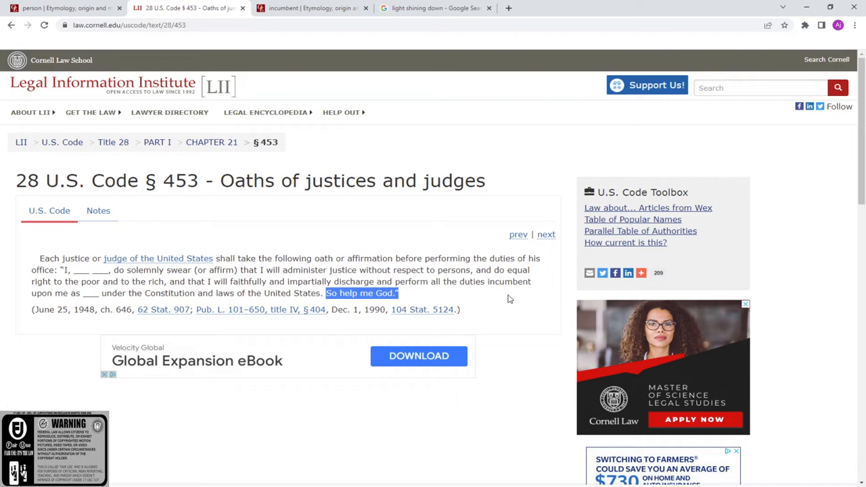
{"action": "mouse_move", "coordinate": [532, 280]}
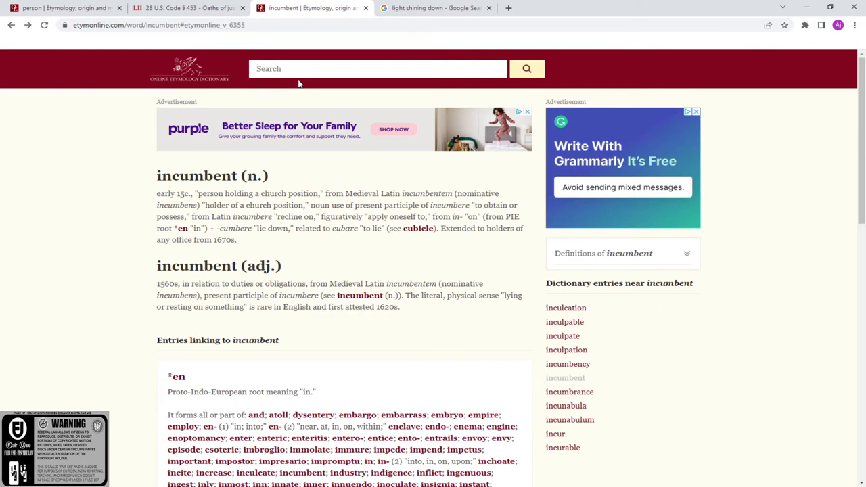
Step: Look up 'mendicant' on Etymonline and open its adjective entry
{"action": "type", "text": "mendic"}
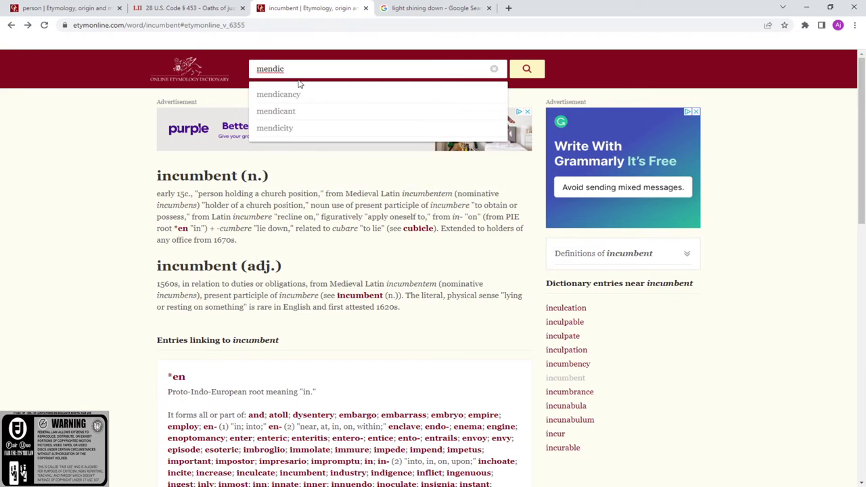
{"action": "left_click", "coordinate": [276, 111]}
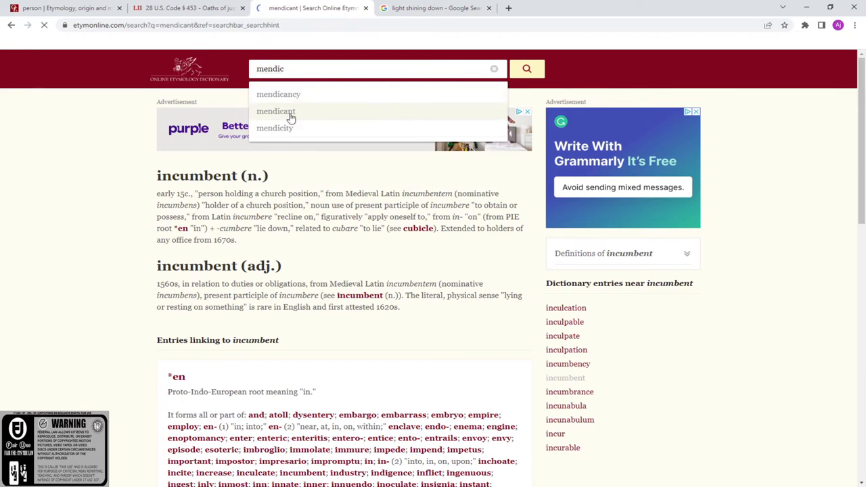
{"action": "left_click", "coordinate": [276, 111]}
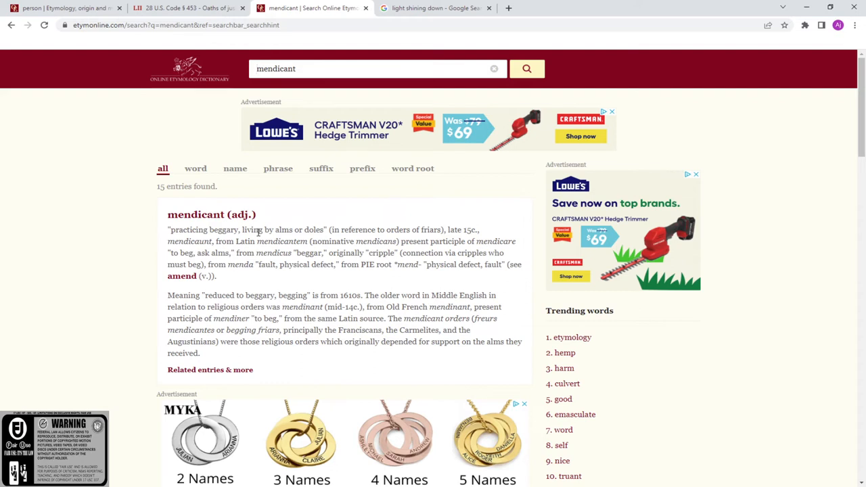
{"action": "left_click", "coordinate": [257, 69]}
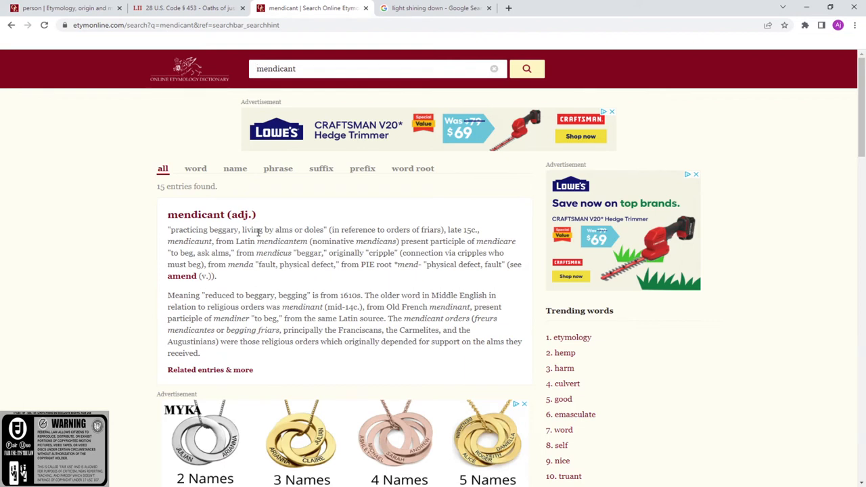
{"action": "left_click", "coordinate": [259, 69]}
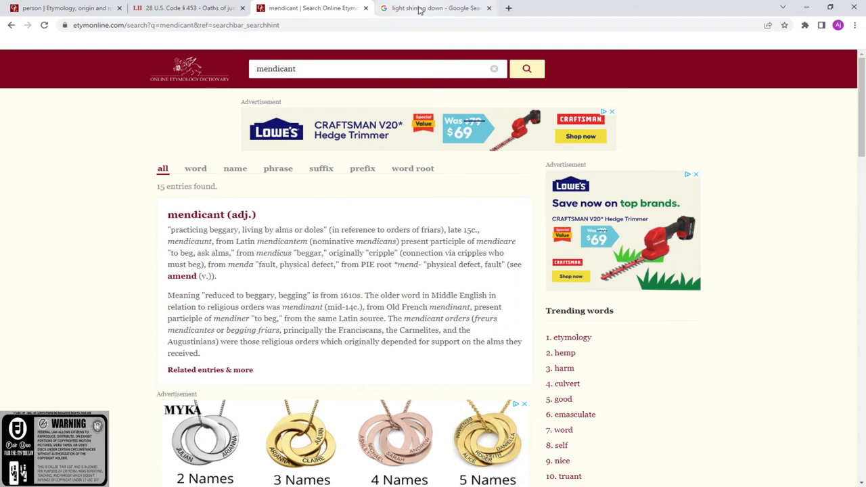
Step: Scroll the 'light shining down' image results, glance at the oath statute, then return
{"action": "left_click", "coordinate": [437, 7]}
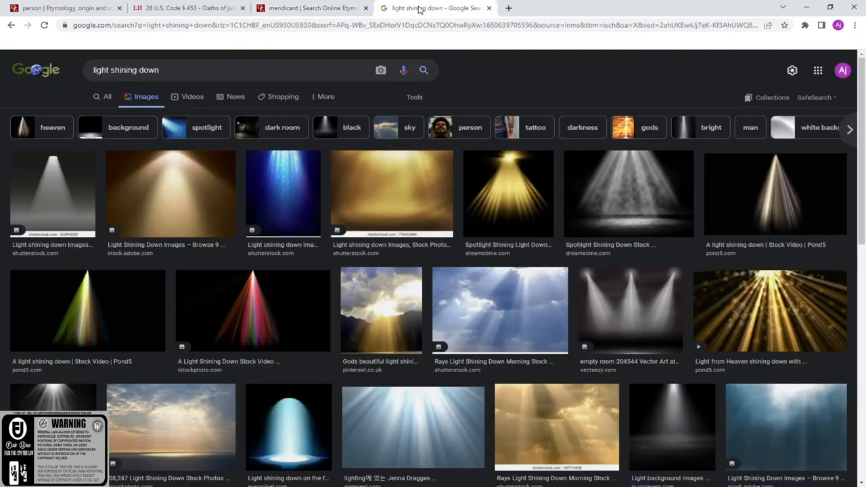
{"action": "mouse_move", "coordinate": [308, 332]}
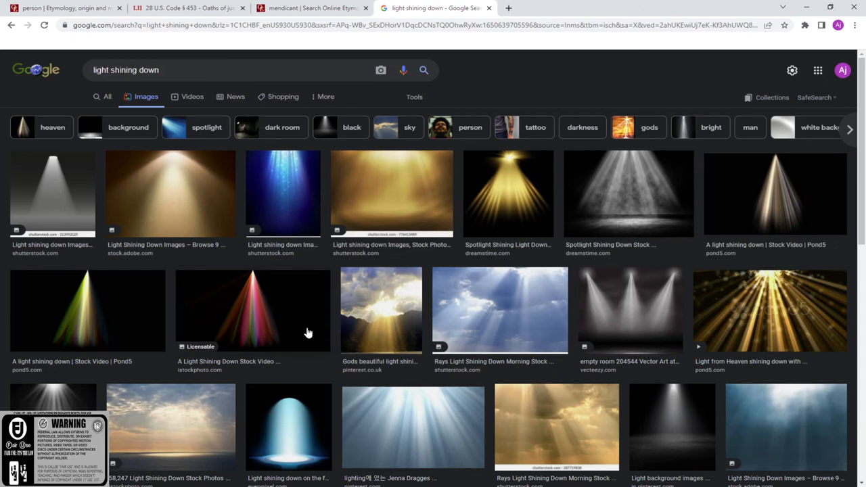
{"action": "mouse_move", "coordinate": [751, 302]}
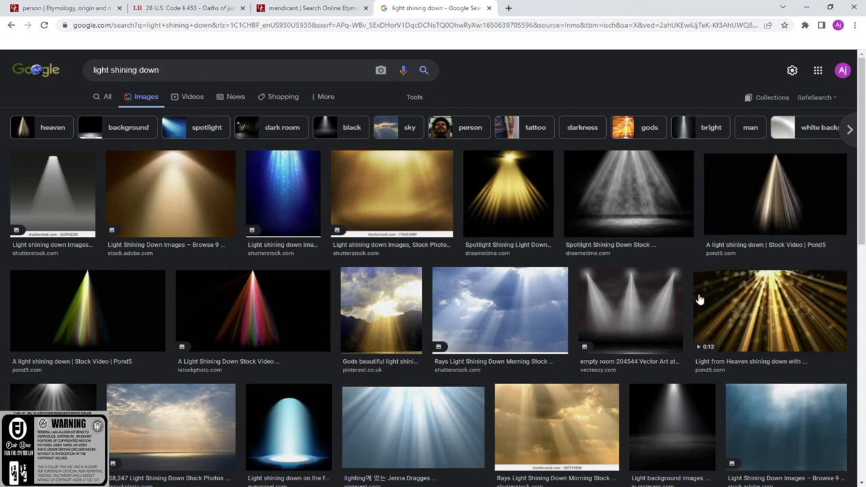
{"action": "mouse_move", "coordinate": [783, 301]}
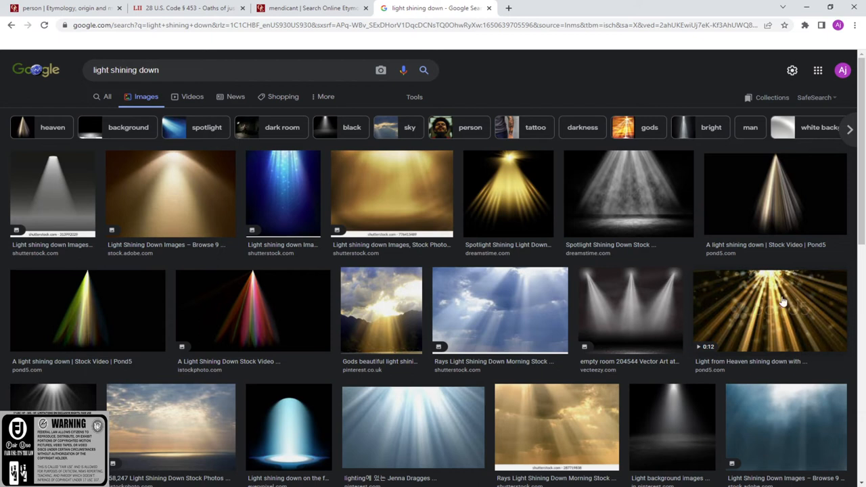
{"action": "mouse_move", "coordinate": [742, 294]}
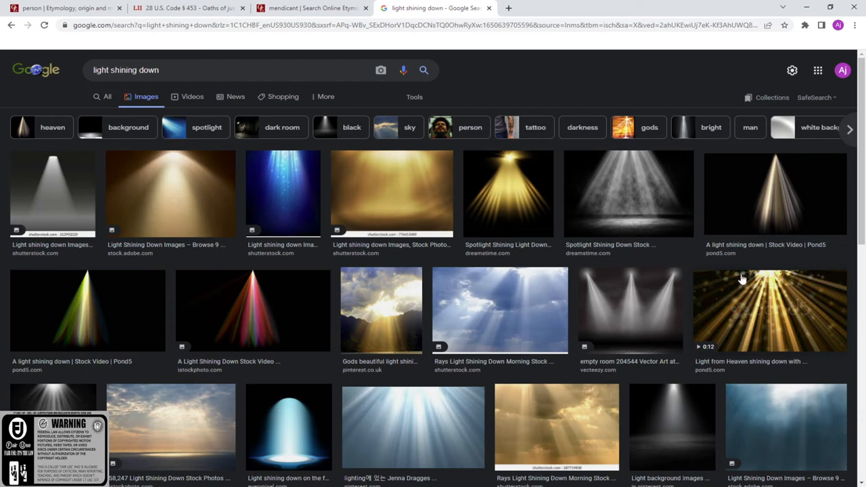
{"action": "mouse_move", "coordinate": [717, 279]}
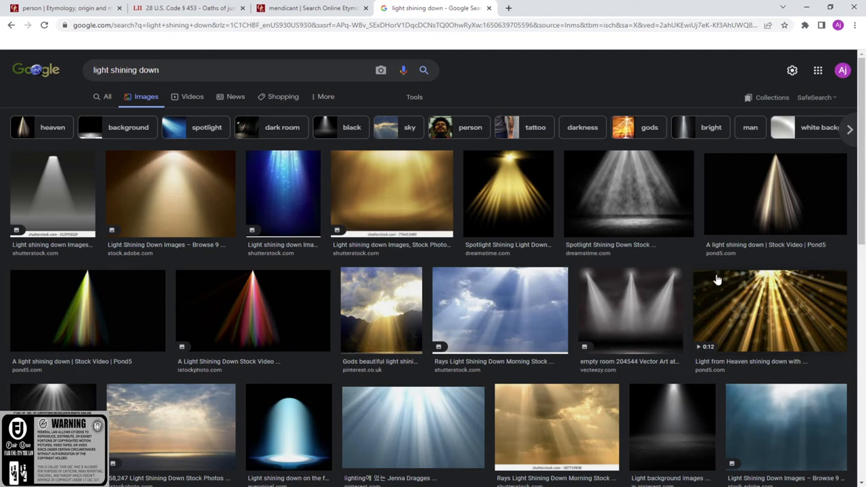
{"action": "mouse_move", "coordinate": [753, 301]}
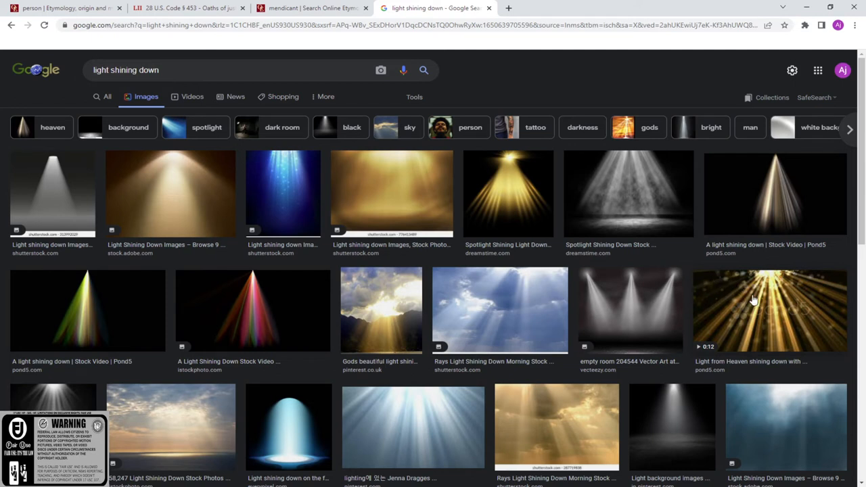
{"action": "mouse_move", "coordinate": [771, 283]}
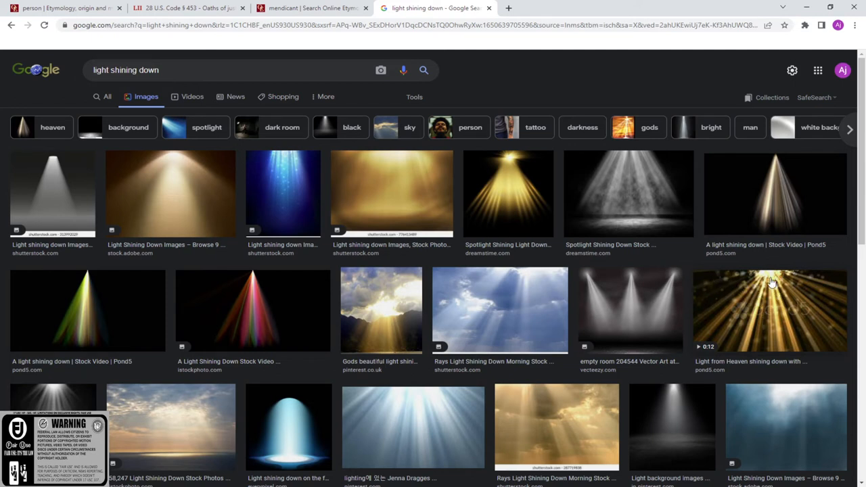
{"action": "mouse_move", "coordinate": [719, 428]}
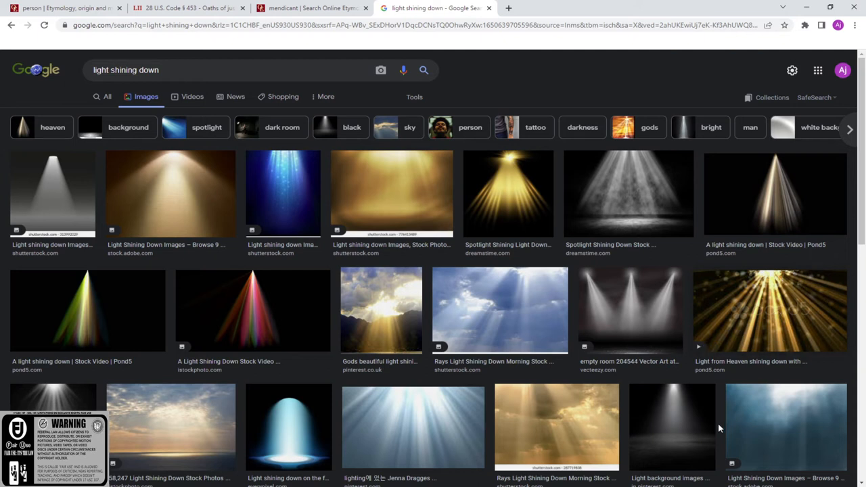
{"action": "scroll", "scroll_direction": "down", "scroll_amount": 3}
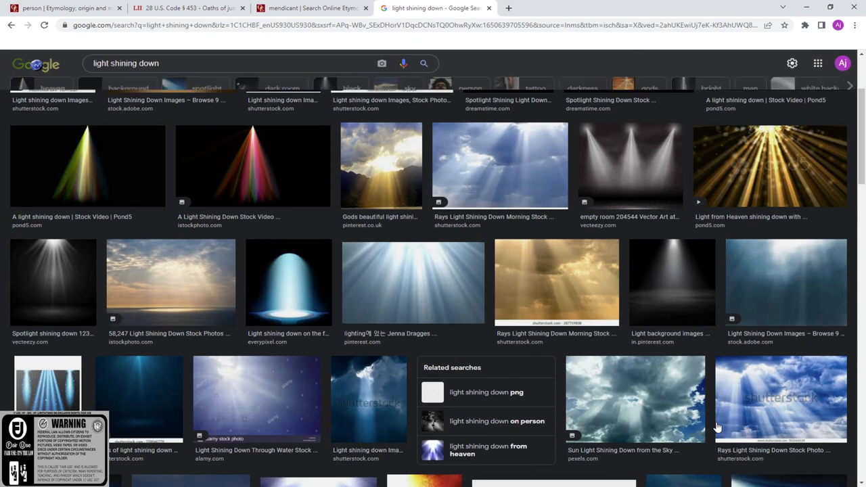
{"action": "mouse_move", "coordinate": [497, 427]}
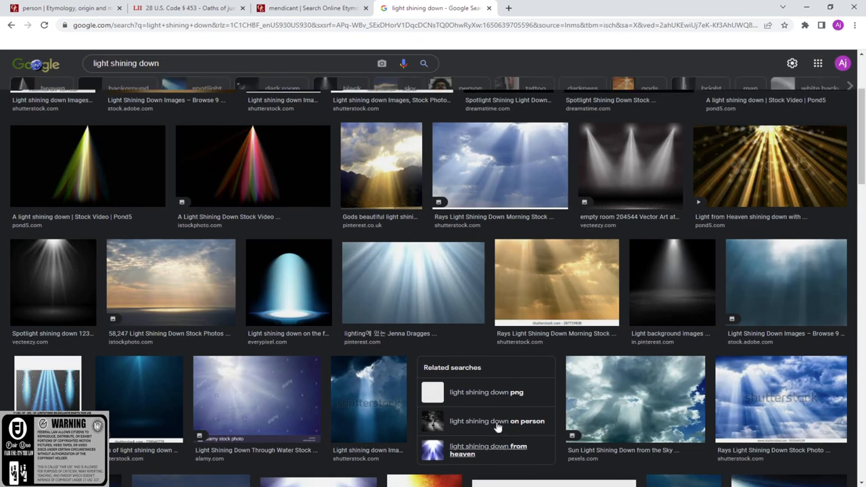
{"action": "scroll", "scroll_direction": "down", "scroll_amount": 3}
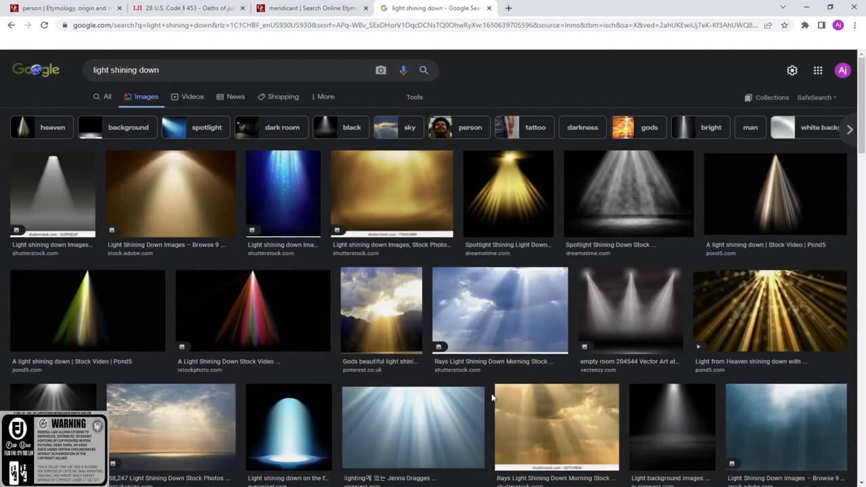
{"action": "scroll", "scroll_direction": "down", "scroll_amount": 3}
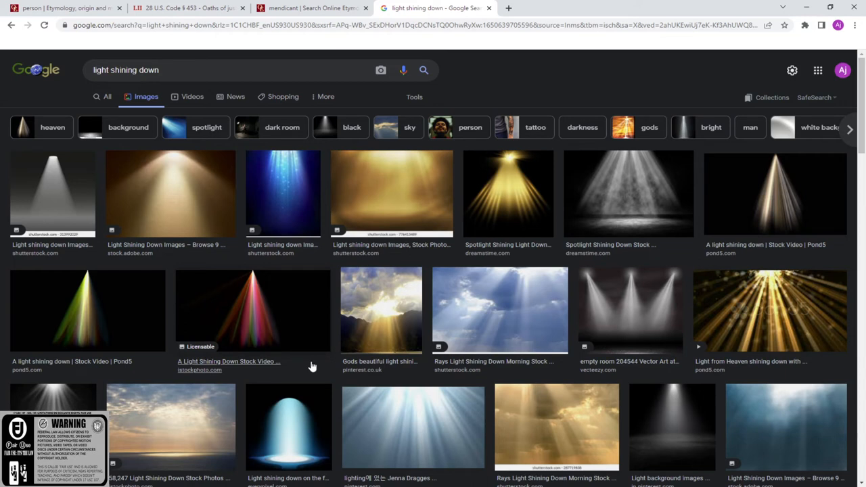
{"action": "mouse_move", "coordinate": [303, 377]}
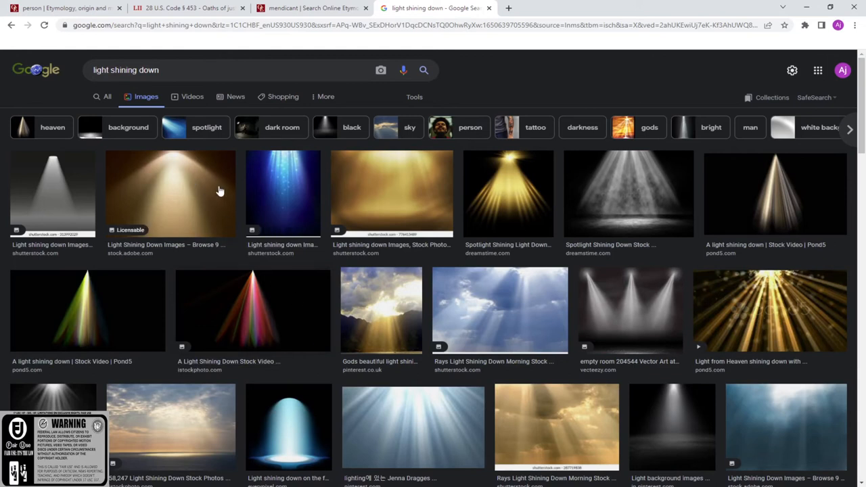
{"action": "mouse_move", "coordinate": [219, 199]}
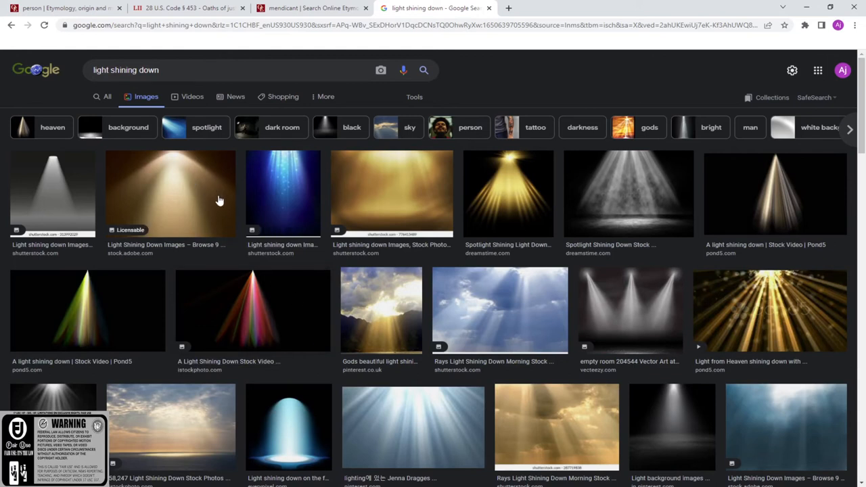
{"action": "mouse_move", "coordinate": [247, 245]}
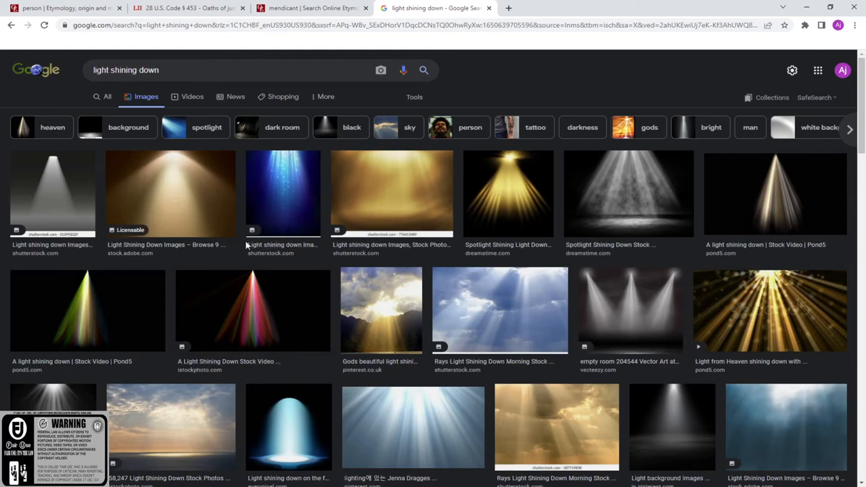
{"action": "mouse_move", "coordinate": [391, 344]}
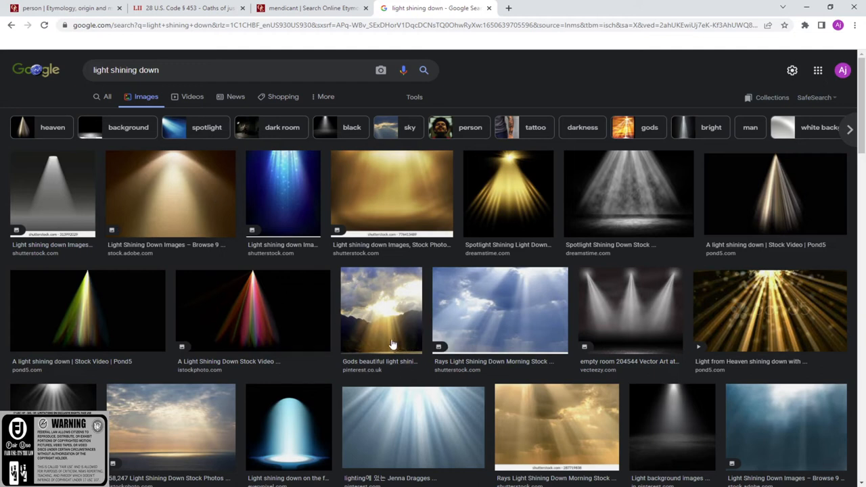
{"action": "mouse_move", "coordinate": [342, 421]}
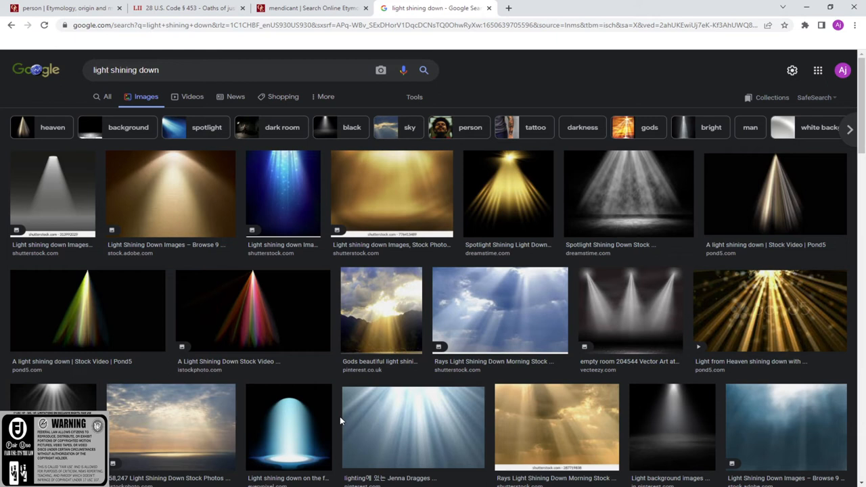
{"action": "mouse_move", "coordinate": [343, 379]}
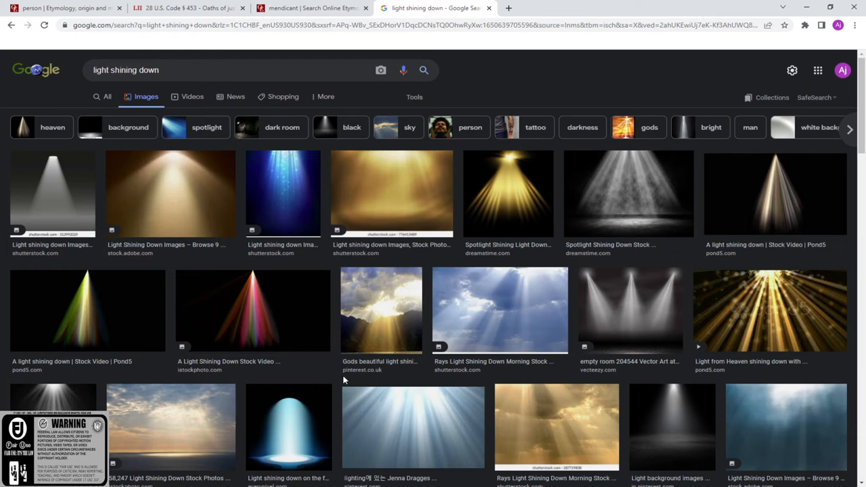
{"action": "mouse_move", "coordinate": [347, 345]}
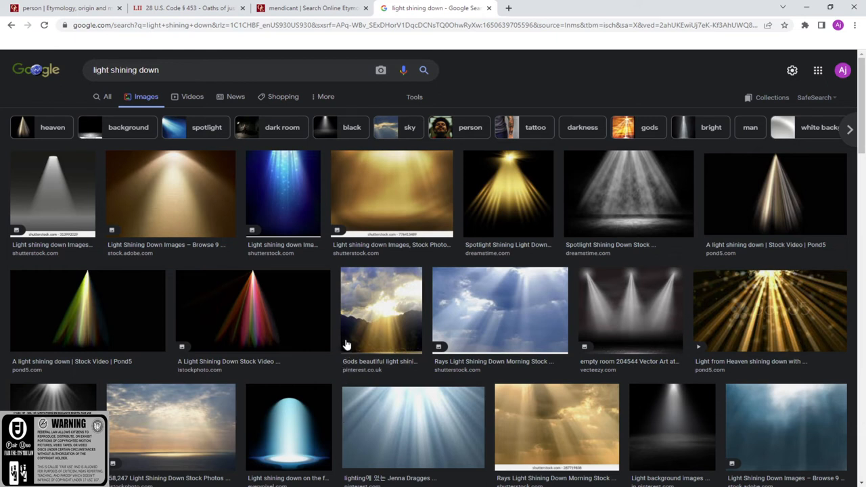
{"action": "mouse_move", "coordinate": [343, 337]}
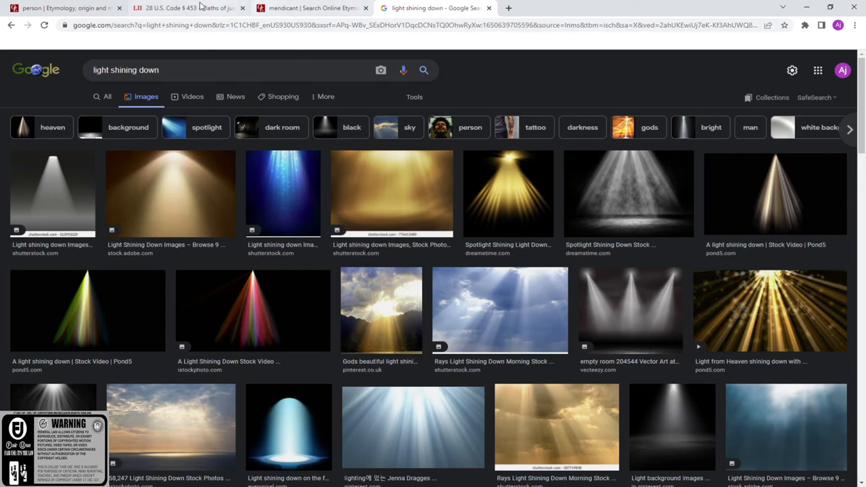
{"action": "left_click", "coordinate": [189, 8]}
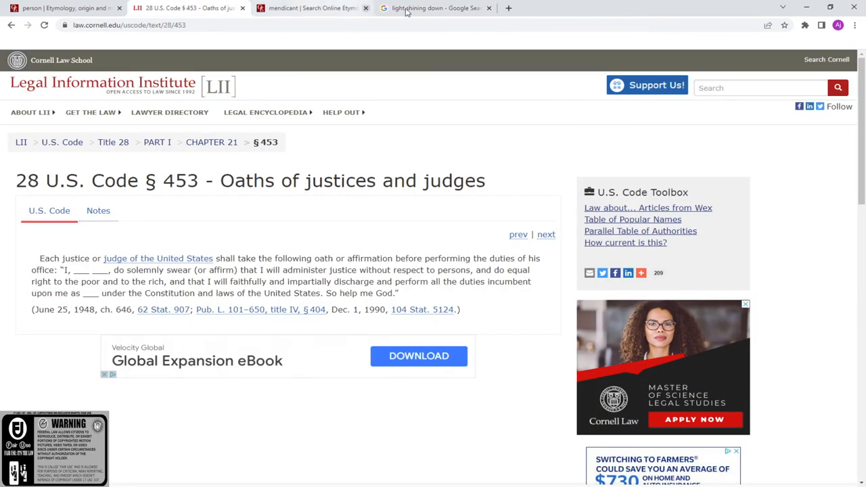
{"action": "left_click", "coordinate": [437, 8]}
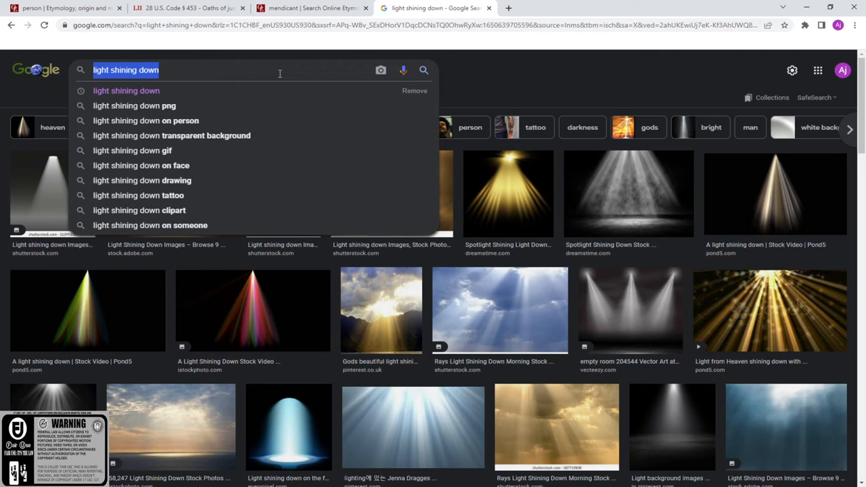
Step: Search Google Images for 'college of tlatelolco' and scroll through the results
{"action": "type", "text": "coll"}
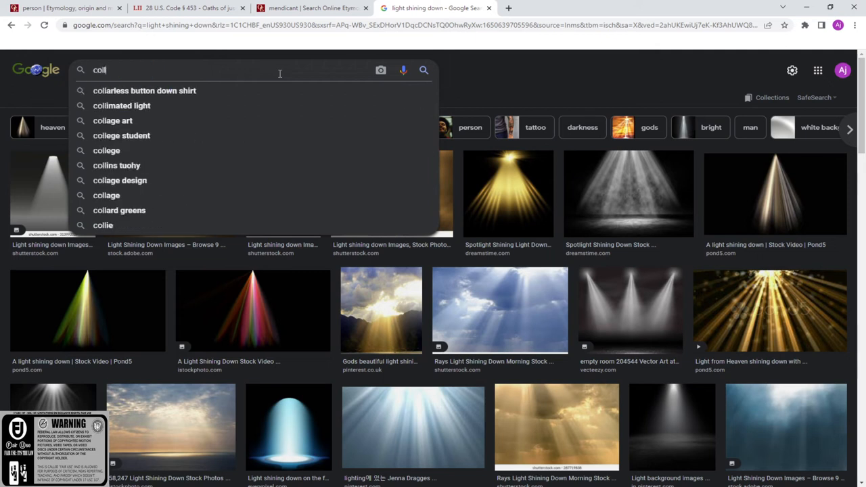
{"action": "type", "text": "college of tlatelolco"}
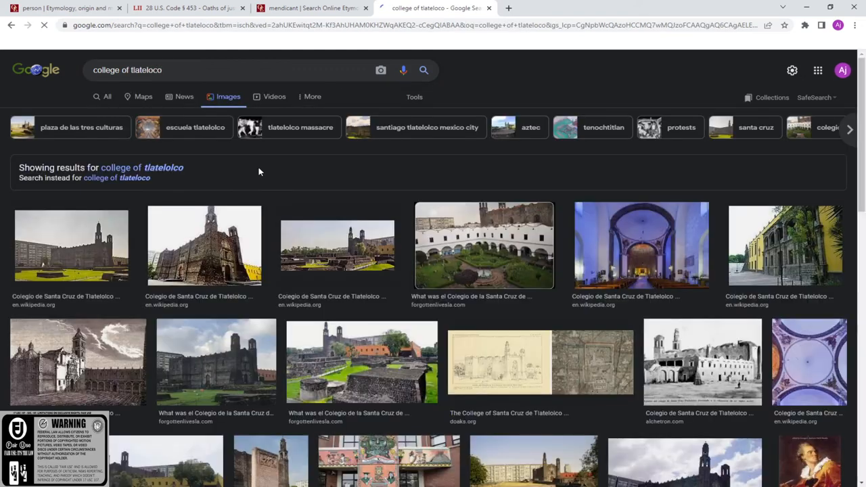
{"action": "scroll", "scroll_direction": "down", "scroll_amount": 3}
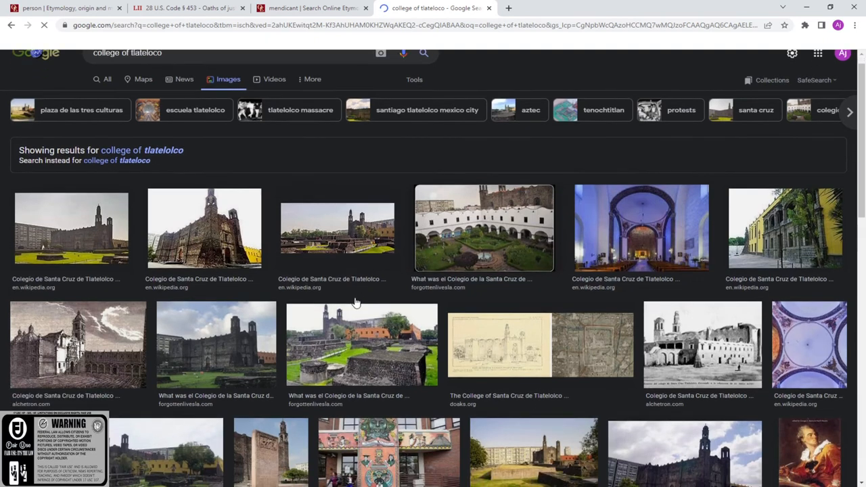
{"action": "scroll", "scroll_direction": "down", "scroll_amount": 3}
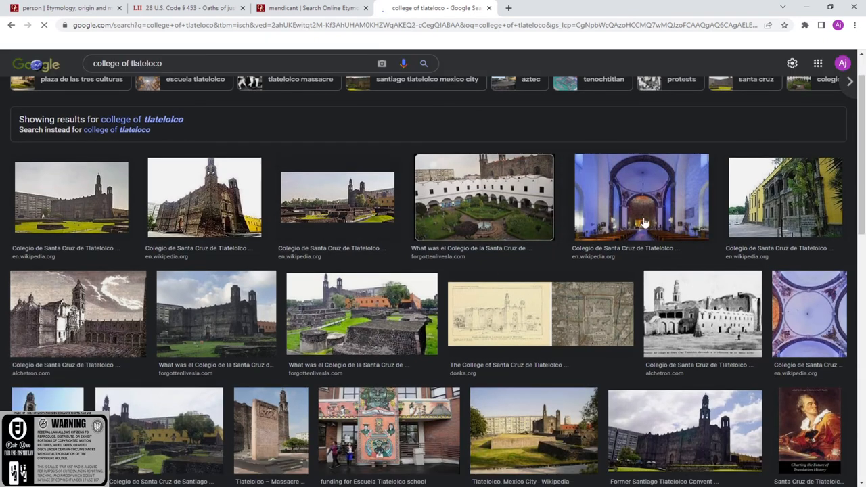
Step: Preview the blue church interior photo, then the first Colegio de Santa Cruz Wikipedia image
{"action": "left_click", "coordinate": [641, 197]}
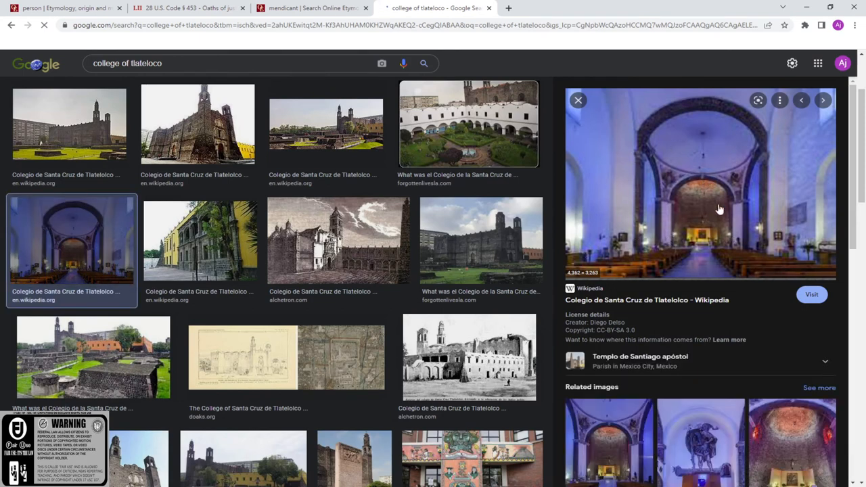
{"action": "mouse_move", "coordinate": [646, 125]}
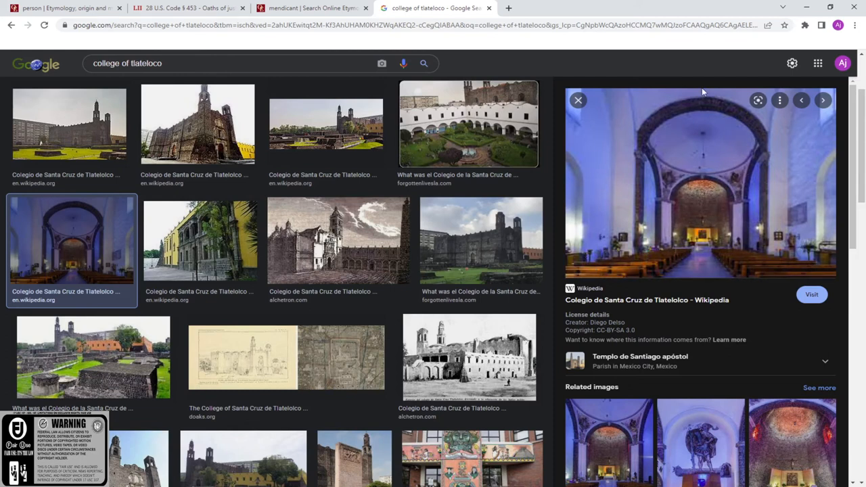
{"action": "mouse_move", "coordinate": [714, 254]}
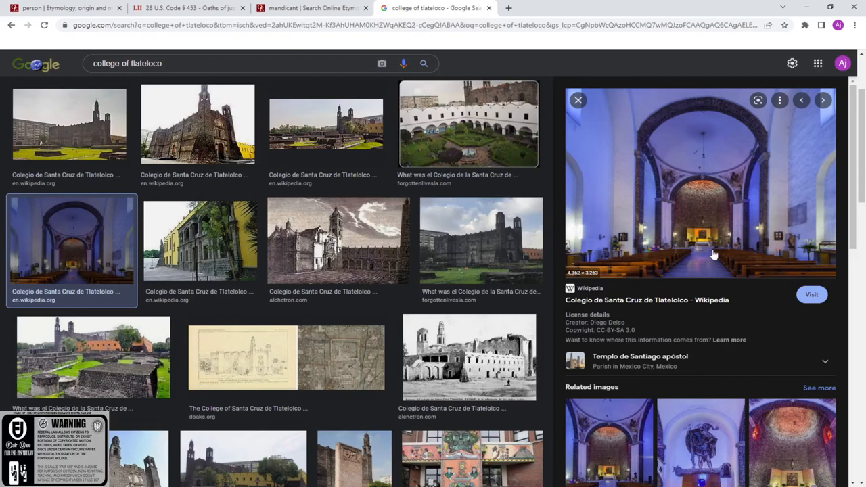
{"action": "mouse_move", "coordinate": [691, 271]}
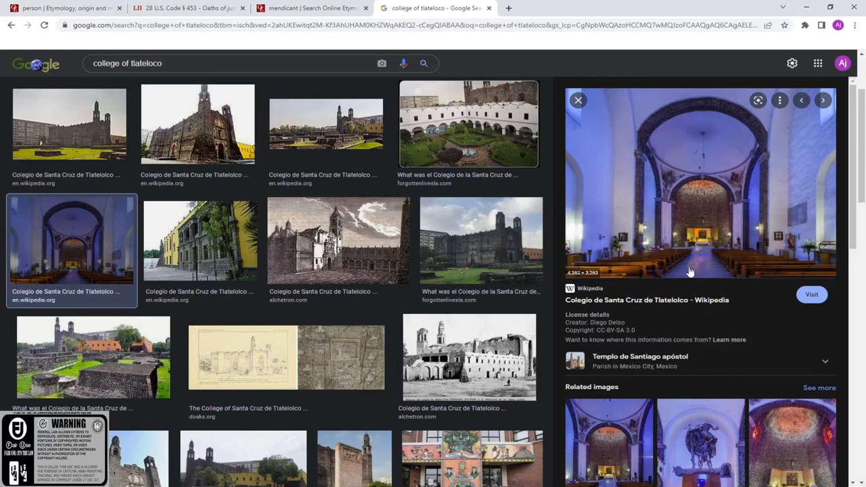
{"action": "mouse_move", "coordinate": [720, 264]}
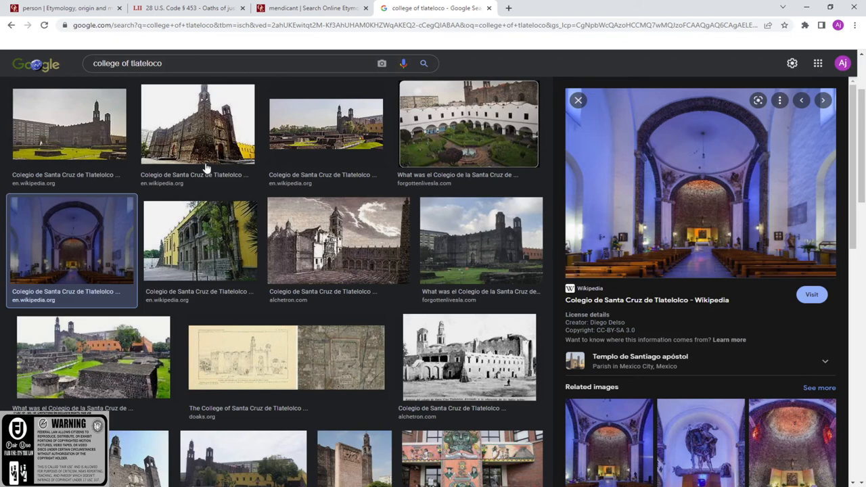
{"action": "mouse_move", "coordinate": [95, 144]}
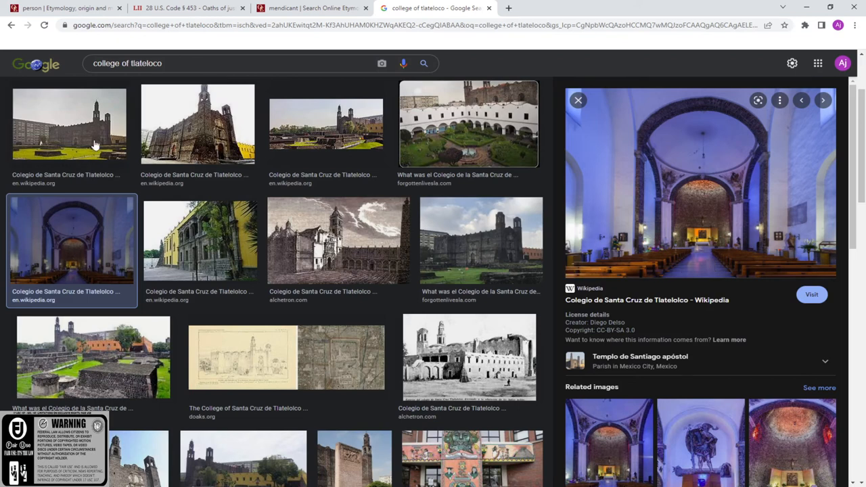
{"action": "left_click", "coordinate": [69, 123]}
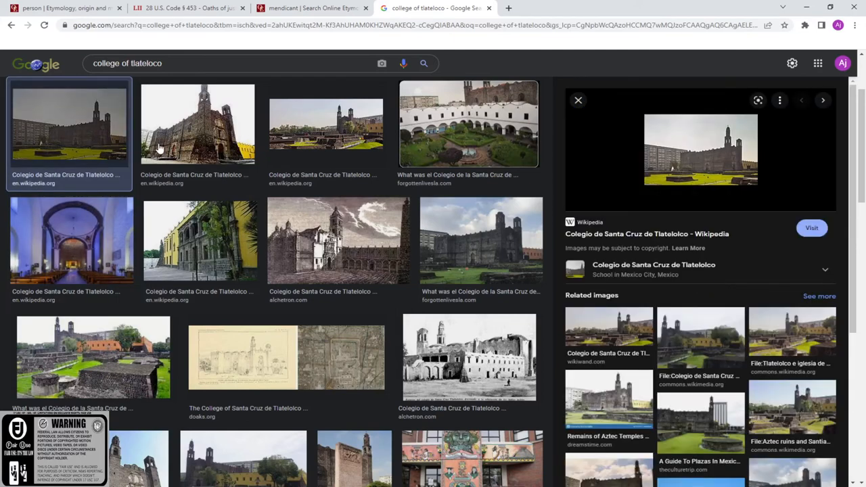
{"action": "mouse_move", "coordinate": [734, 433]}
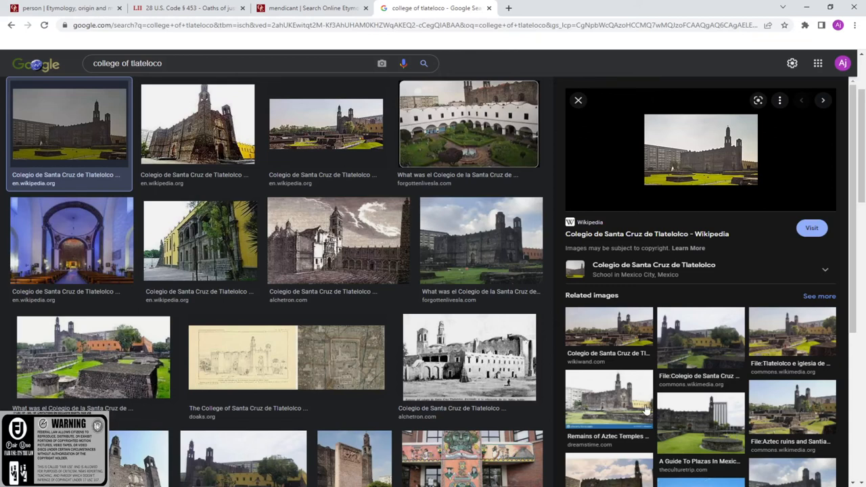
{"action": "mouse_move", "coordinate": [554, 422]}
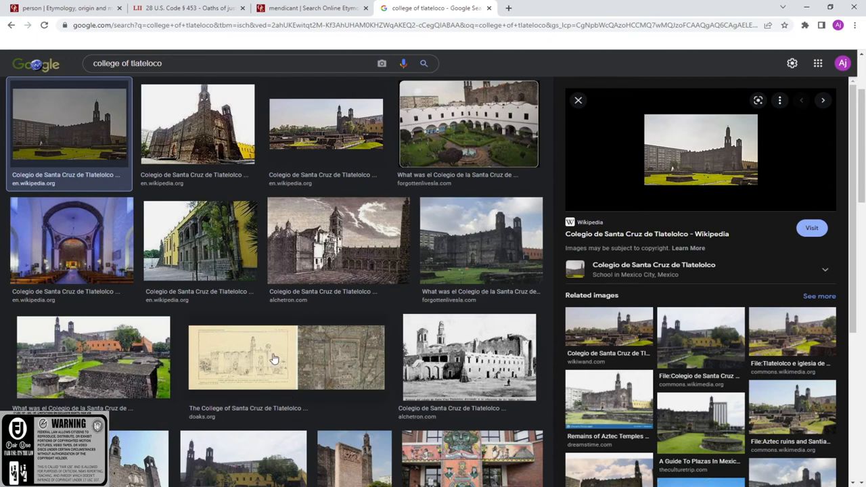
{"action": "mouse_move", "coordinate": [469, 383]}
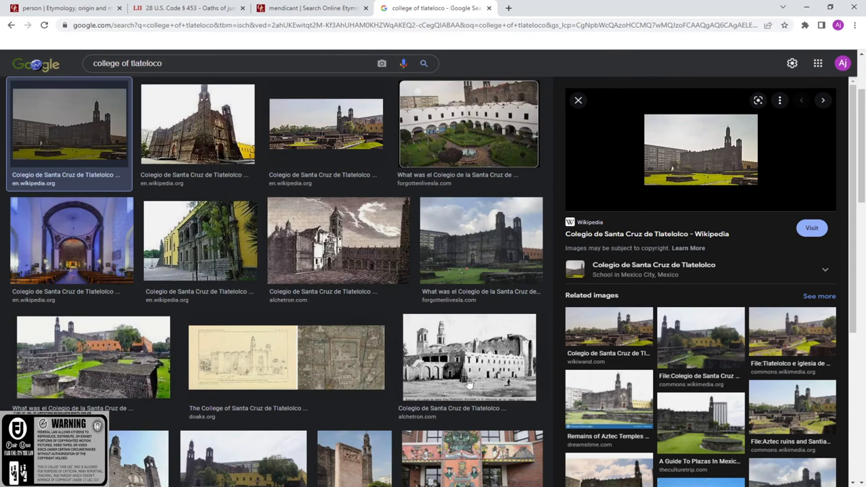
{"action": "scroll", "scroll_direction": "down", "scroll_amount": 3}
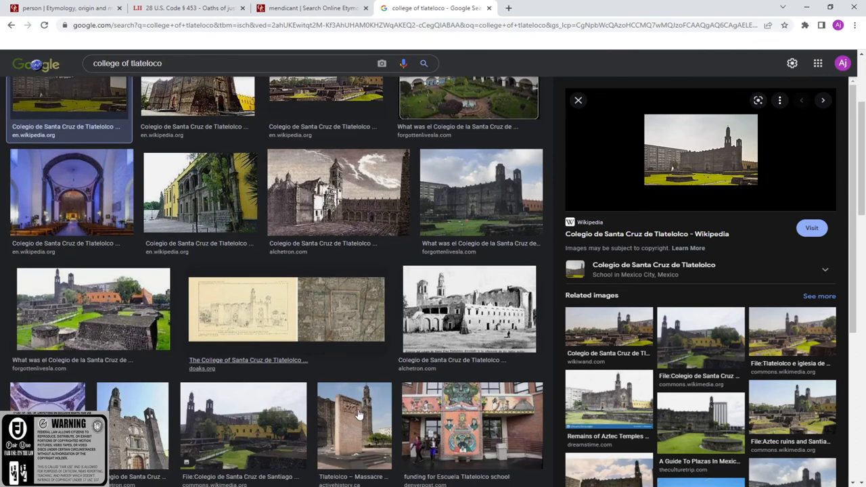
Step: Close the Wikipedia preview and open the Dumbarton Oaks college drawing with its related images
{"action": "left_click", "coordinate": [578, 100]}
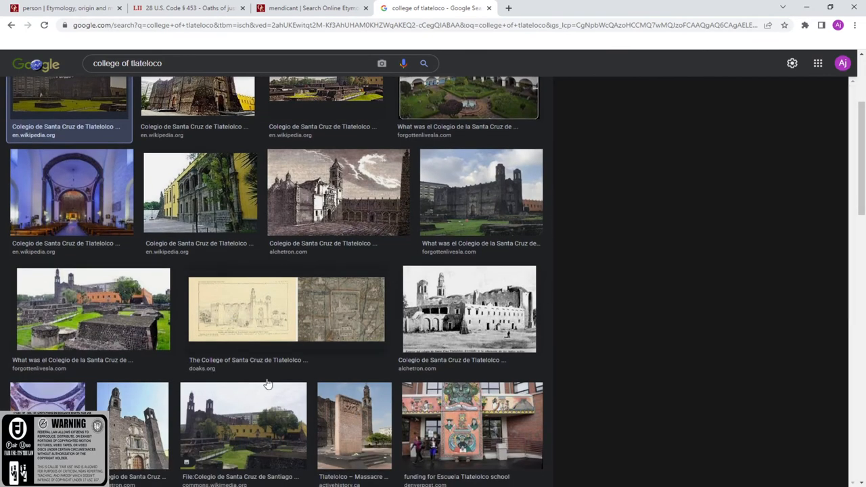
{"action": "left_click", "coordinate": [287, 309]}
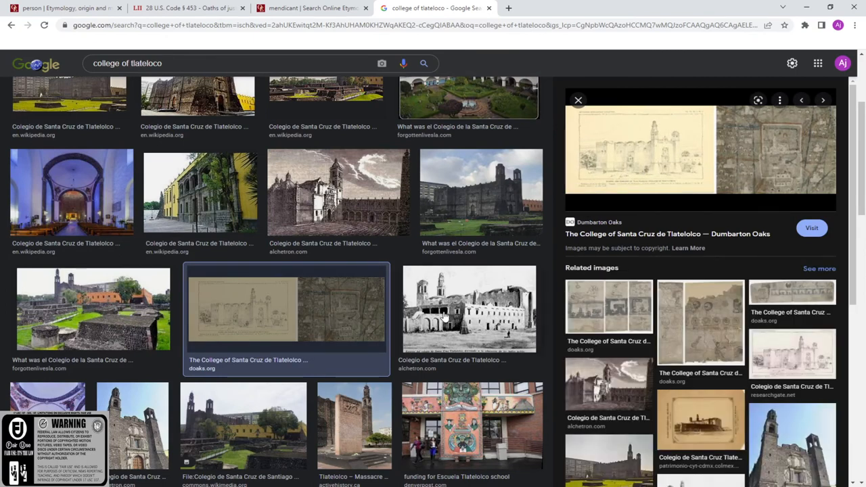
{"action": "scroll", "scroll_direction": "down", "scroll_amount": 3}
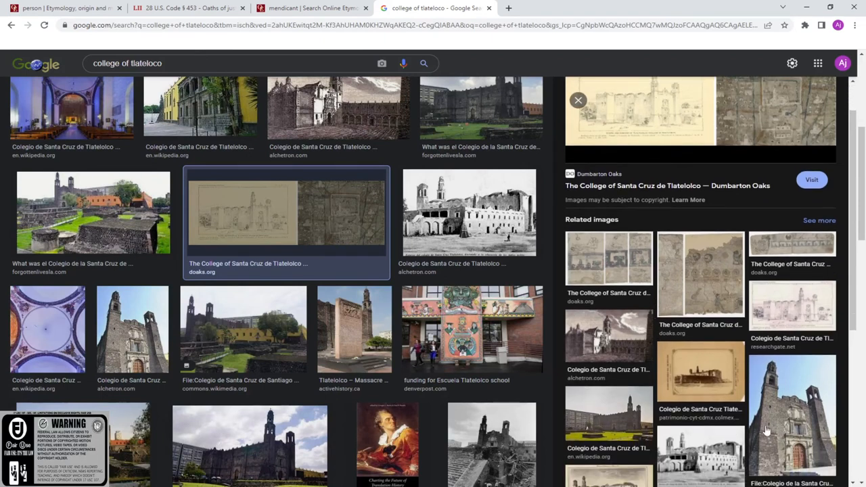
{"action": "mouse_move", "coordinate": [296, 379]}
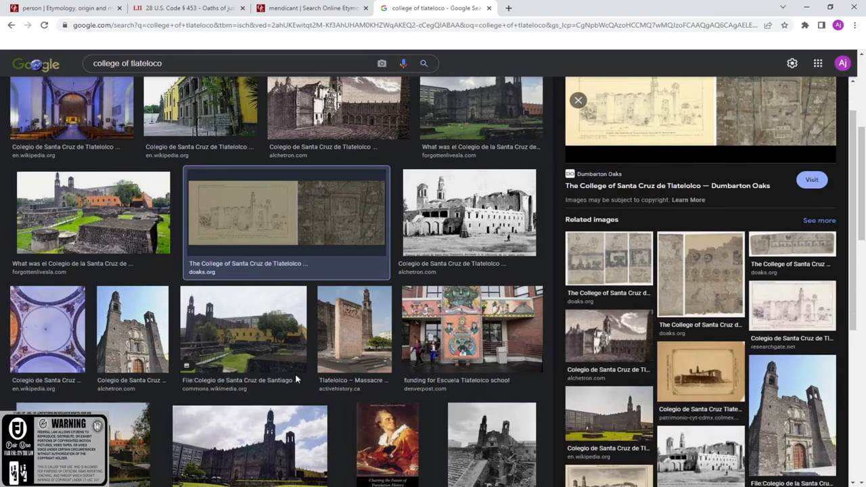
{"action": "mouse_move", "coordinate": [460, 250]}
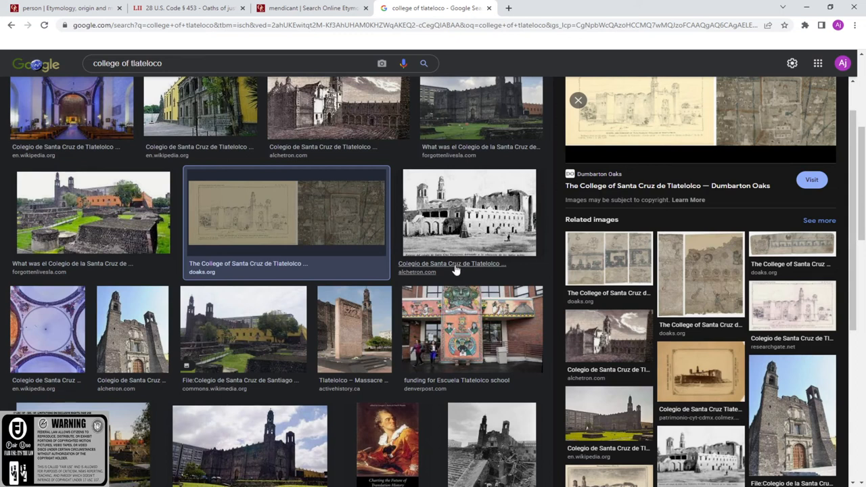
{"action": "mouse_move", "coordinate": [454, 274]}
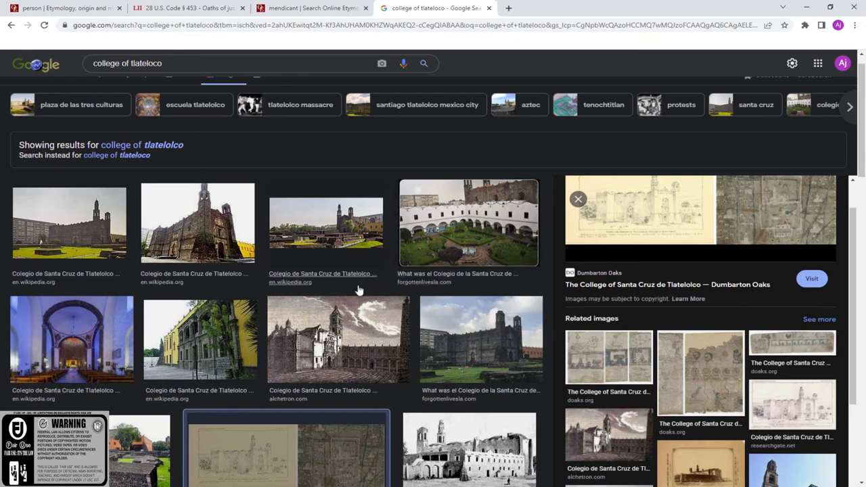
{"action": "mouse_move", "coordinate": [388, 165]}
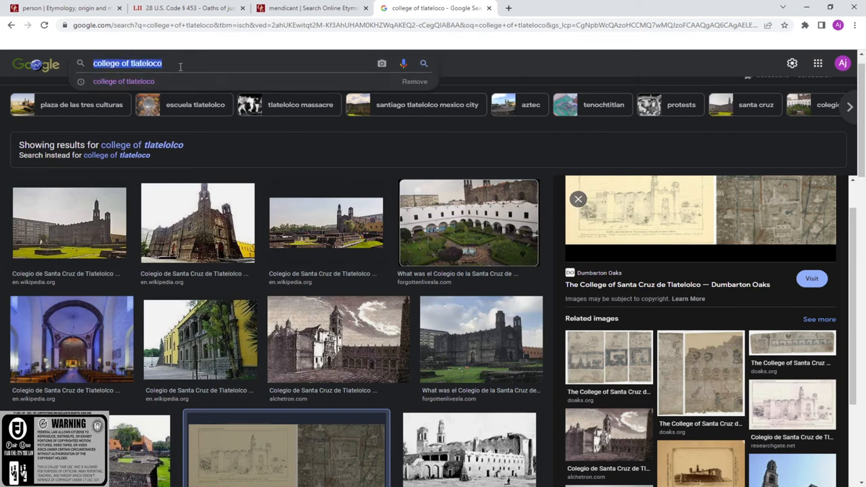
Step: Search Google Images for 'microbial branch' and select the query in the search box
{"action": "type", "text": "microbial branch"}
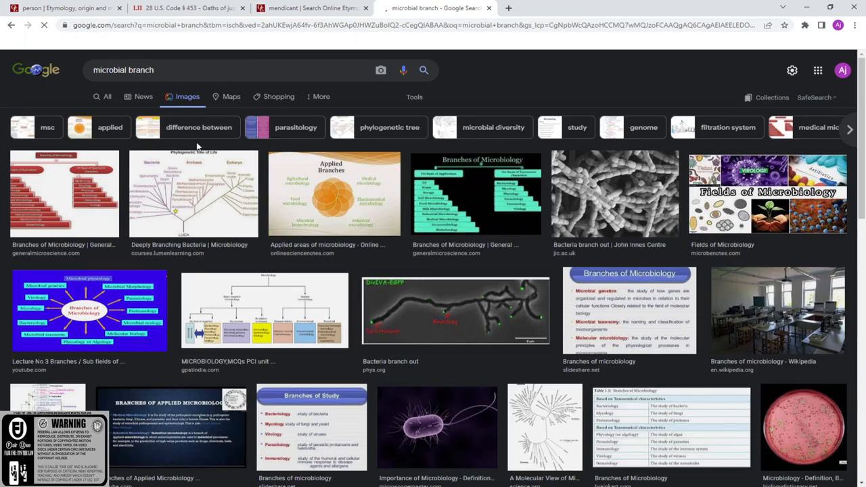
{"action": "left_click", "coordinate": [123, 69]}
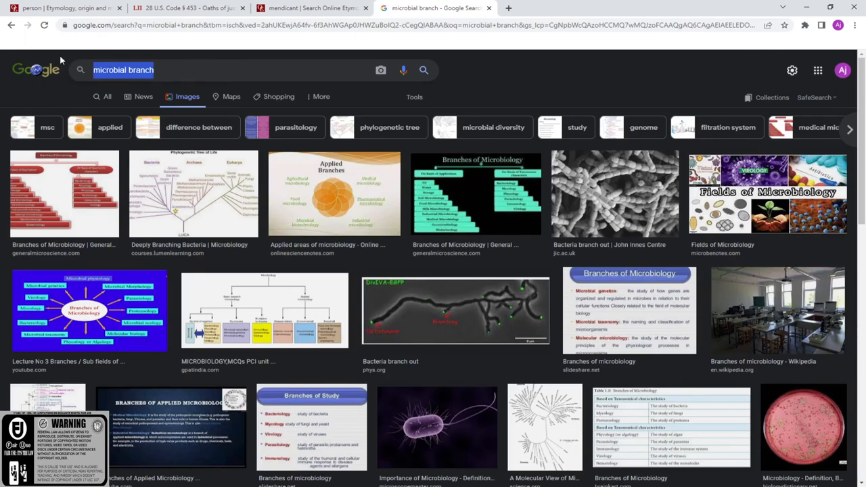
Step: Search Google Images for mycelium, scroll the results, then view the 28 U.S.C. § 453 tab
{"action": "type", "text": "myecelium"}
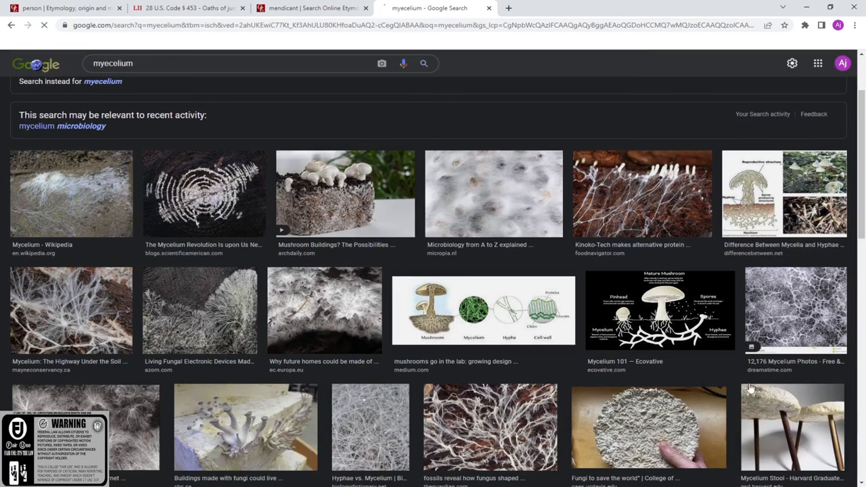
{"action": "mouse_move", "coordinate": [360, 189]}
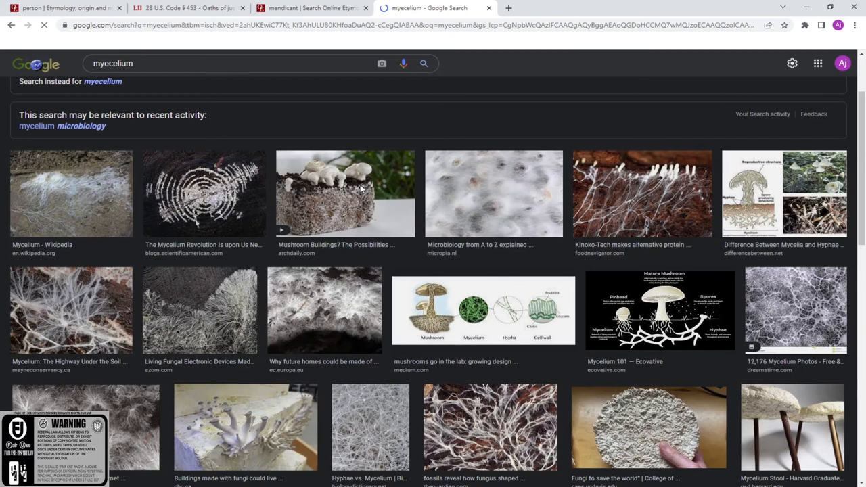
{"action": "scroll", "scroll_direction": "down", "scroll_amount": 3}
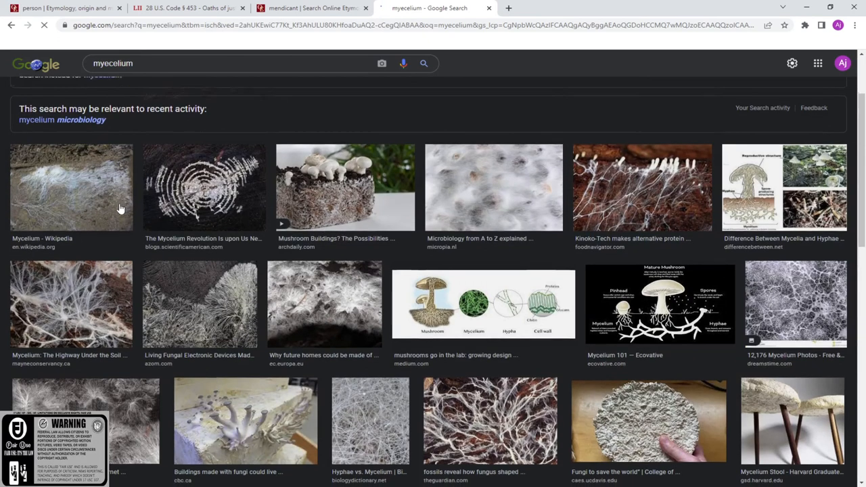
{"action": "scroll", "scroll_direction": "down", "scroll_amount": 3}
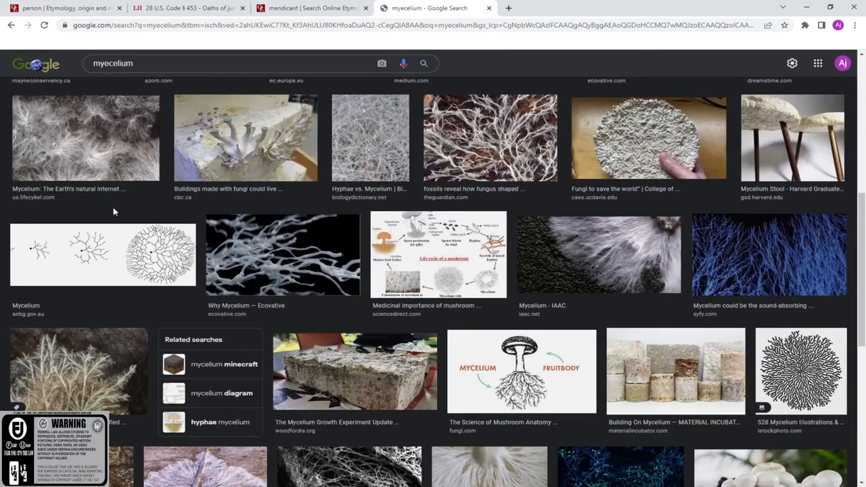
{"action": "mouse_move", "coordinate": [567, 312]}
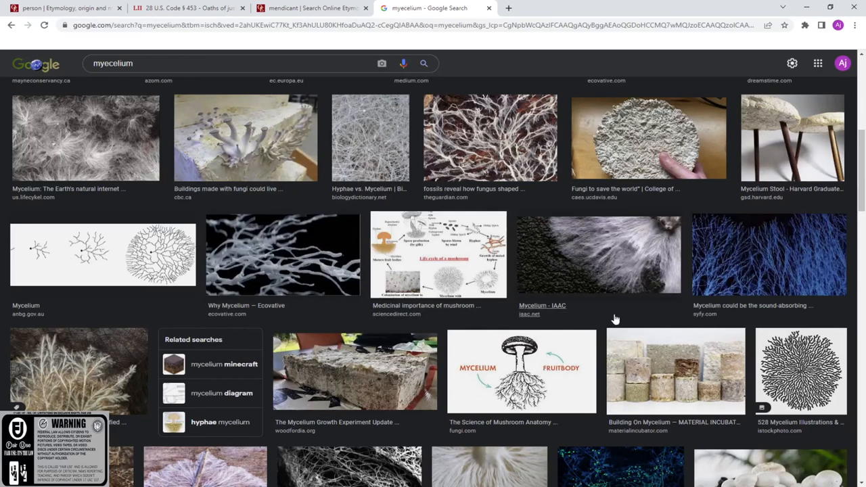
{"action": "mouse_move", "coordinate": [611, 334]}
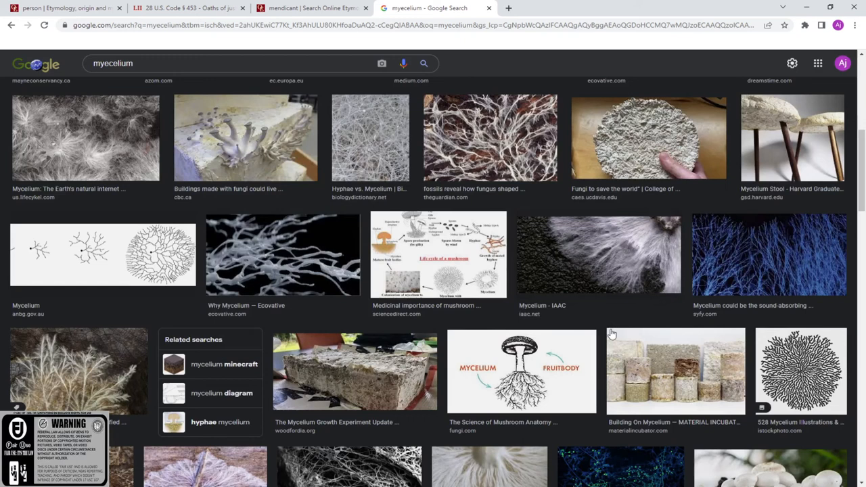
{"action": "mouse_move", "coordinate": [611, 335]}
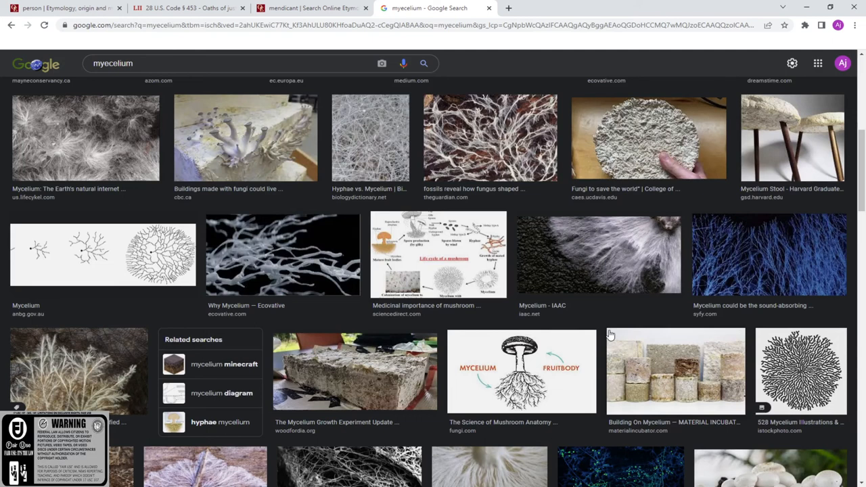
{"action": "mouse_move", "coordinate": [464, 430]}
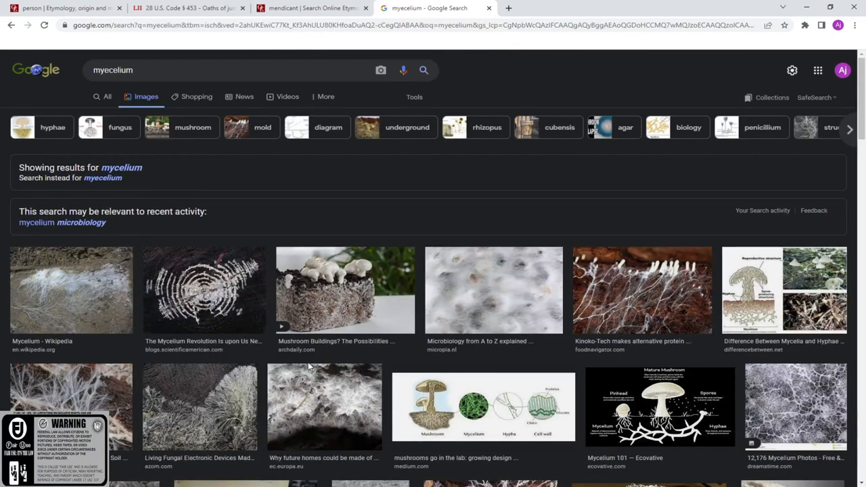
{"action": "mouse_move", "coordinate": [682, 349]}
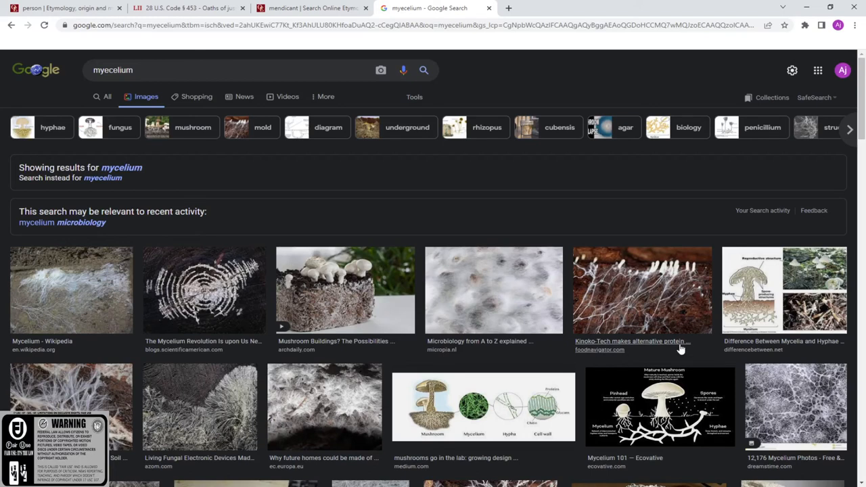
{"action": "scroll", "scroll_direction": "down", "scroll_amount": 3}
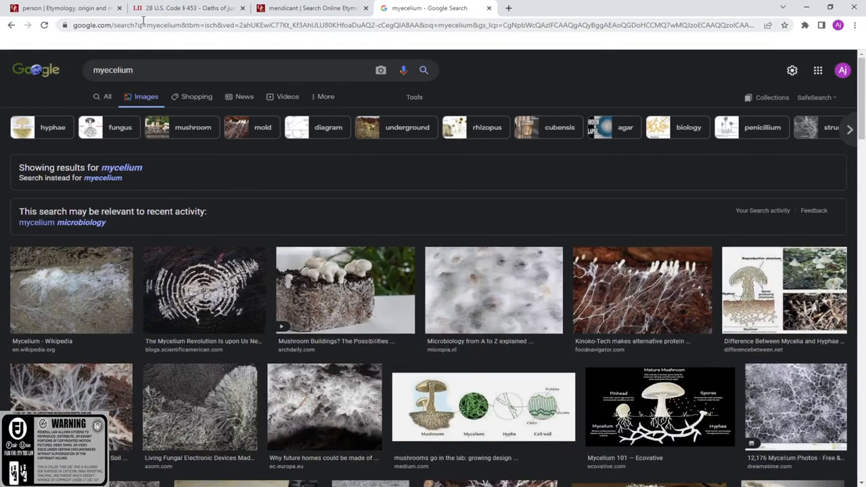
{"action": "mouse_move", "coordinate": [609, 310]}
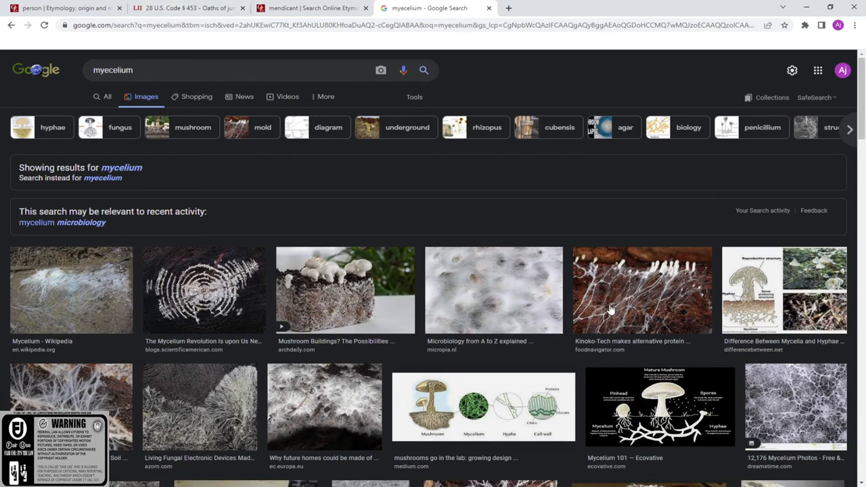
{"action": "left_click", "coordinate": [189, 8]}
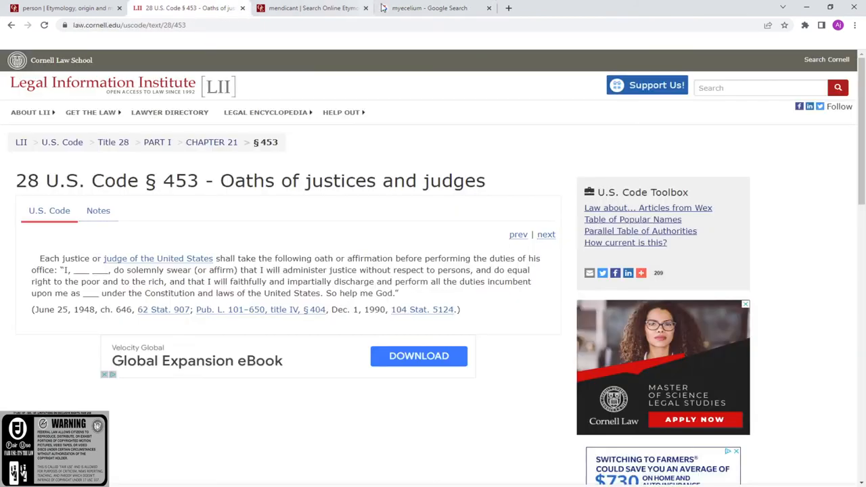
Step: Preview the Kinoko-Tech and Mycelium 101 mycelium images, then view the mendicant entry
{"action": "left_click", "coordinate": [436, 7]}
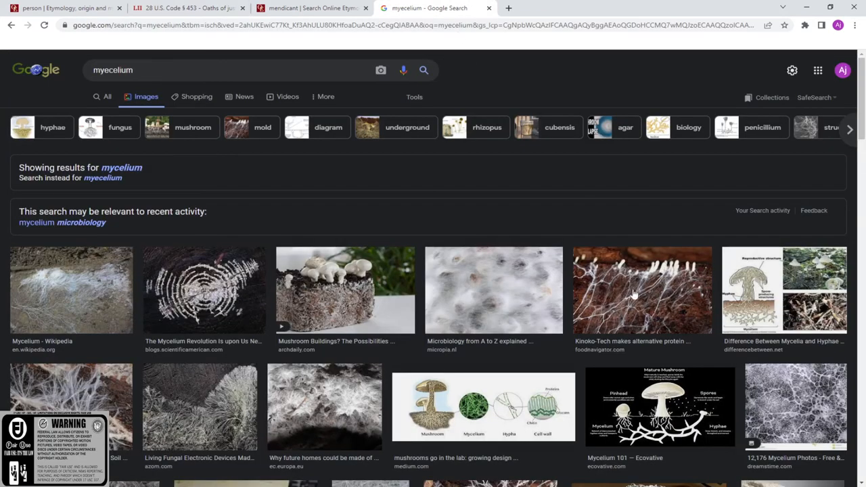
{"action": "left_click", "coordinate": [642, 289]}
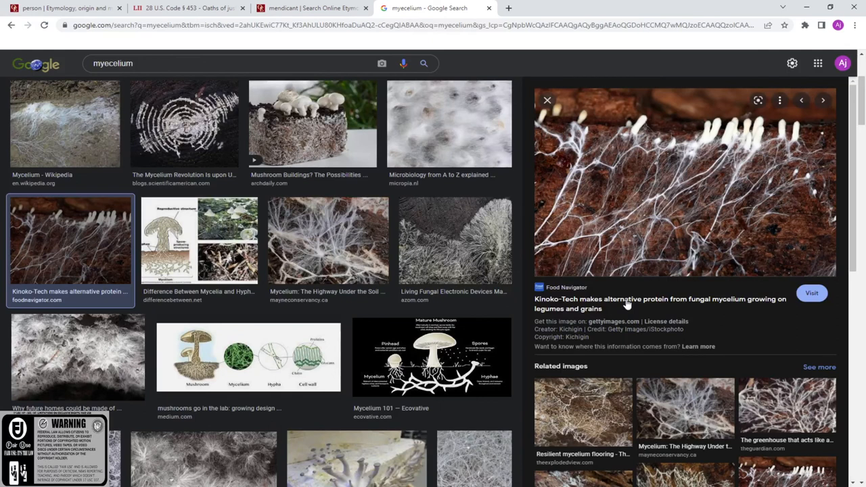
{"action": "left_click", "coordinate": [432, 356]}
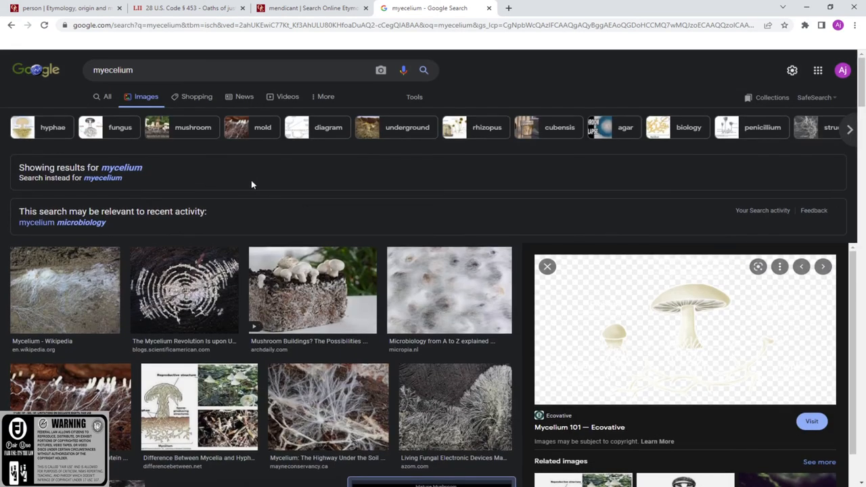
{"action": "mouse_move", "coordinate": [271, 201]}
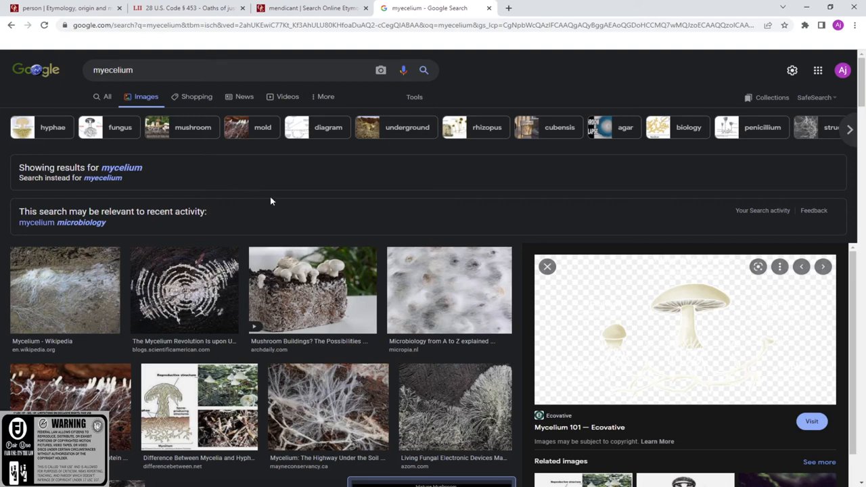
{"action": "mouse_move", "coordinate": [364, 230]}
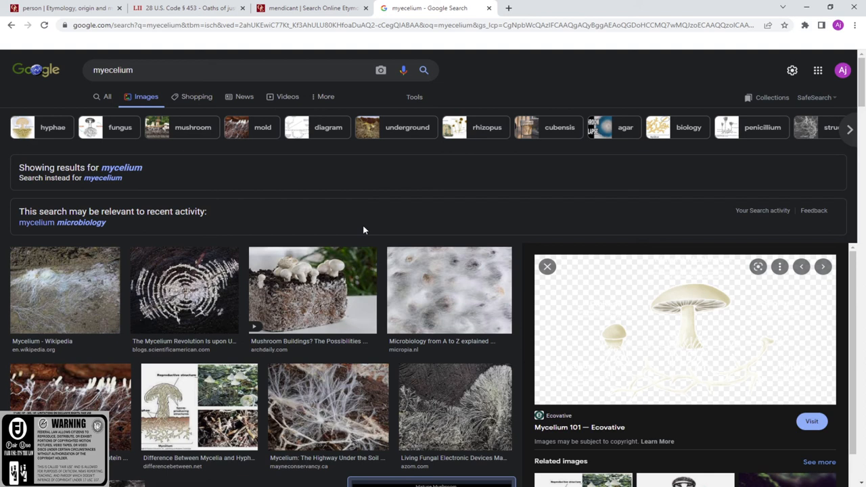
{"action": "mouse_move", "coordinate": [379, 229]}
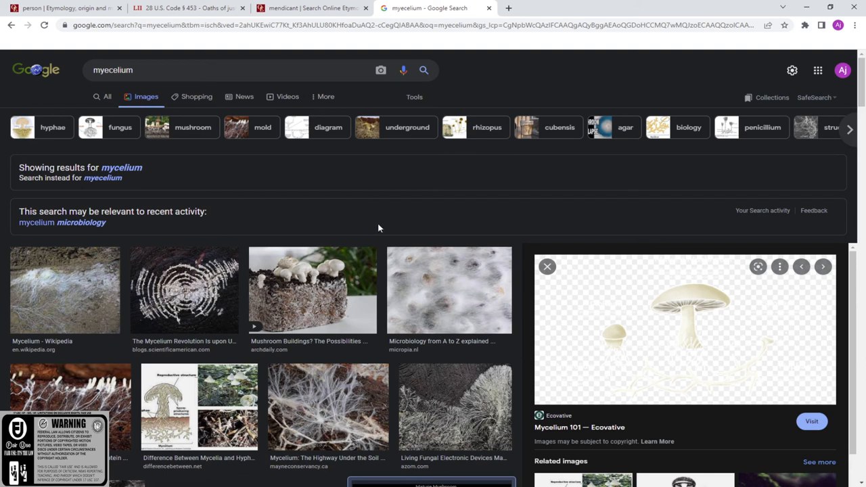
{"action": "mouse_move", "coordinate": [372, 195]}
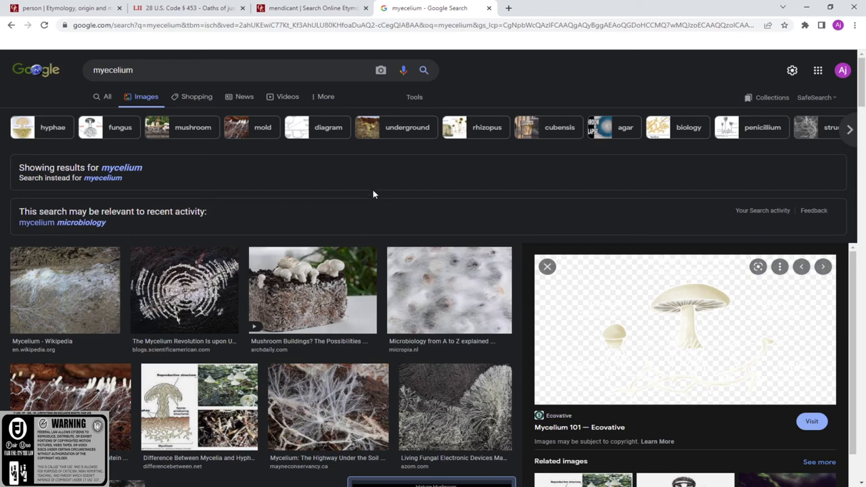
{"action": "left_click", "coordinate": [312, 7]}
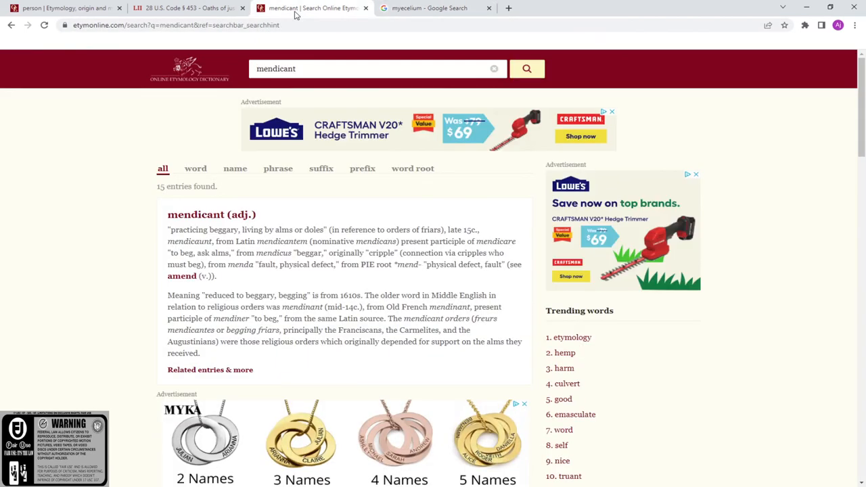
Step: Glance at the 28 U.S.C. § 453 oath statute, then return to the mendicant entry
{"action": "left_click", "coordinate": [188, 8]}
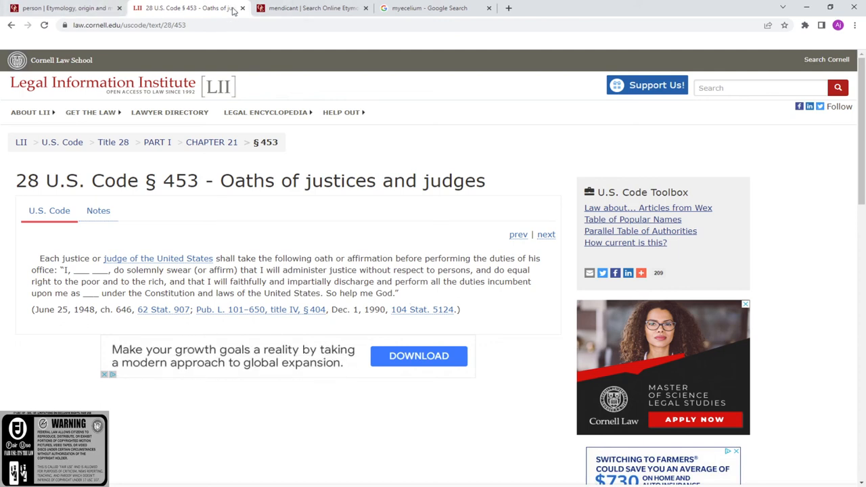
{"action": "left_click", "coordinate": [311, 7]}
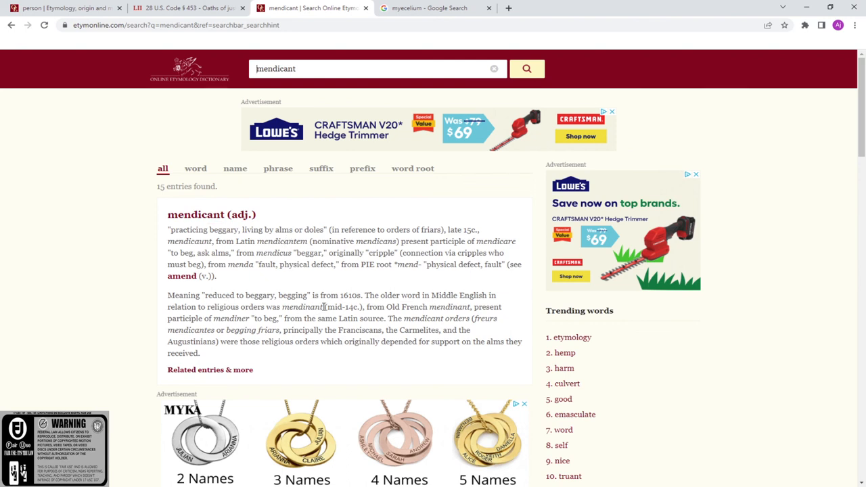
{"action": "mouse_move", "coordinate": [306, 287]}
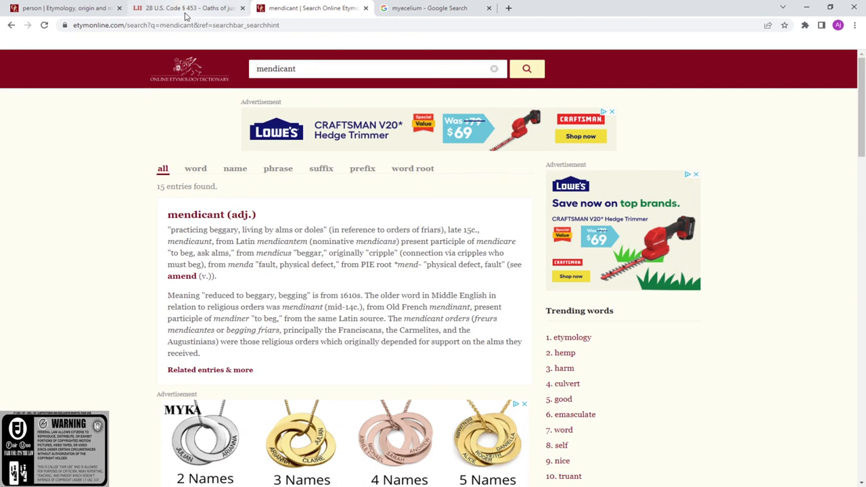
Step: Bring the 28 U.S.C. § 453 judges' oath statute back on screen
{"action": "left_click", "coordinate": [189, 7]}
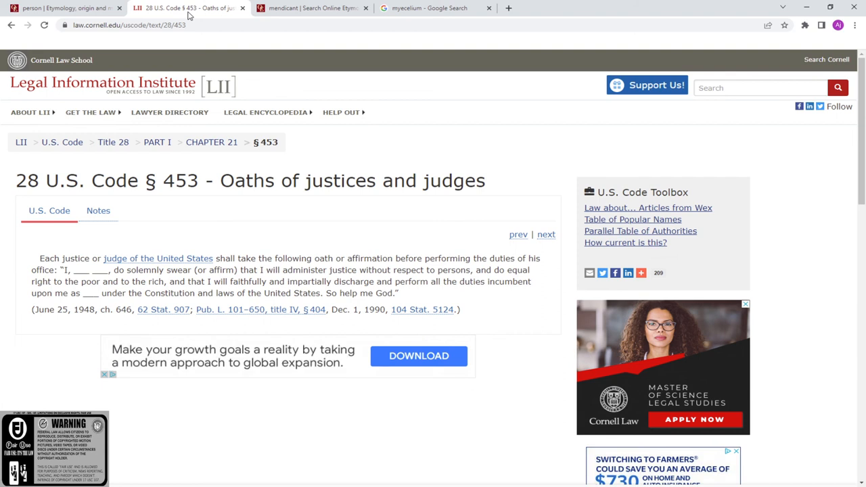
{"action": "mouse_move", "coordinate": [186, 19]}
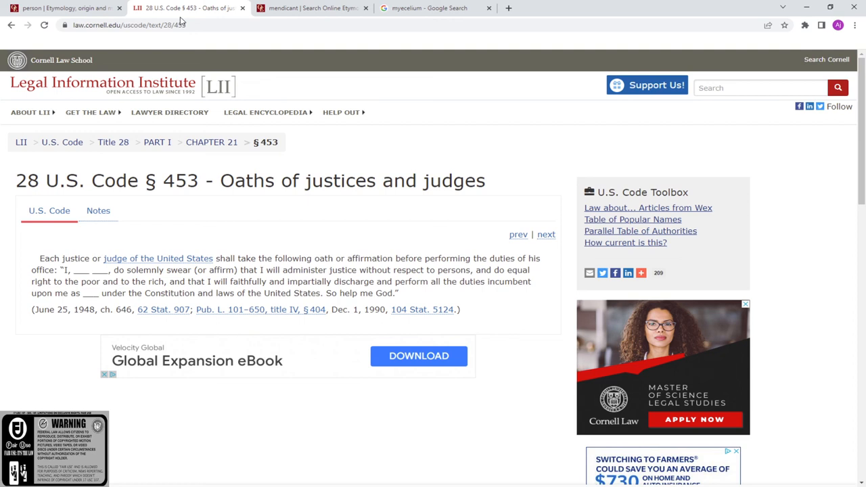
{"action": "mouse_move", "coordinate": [180, 21]}
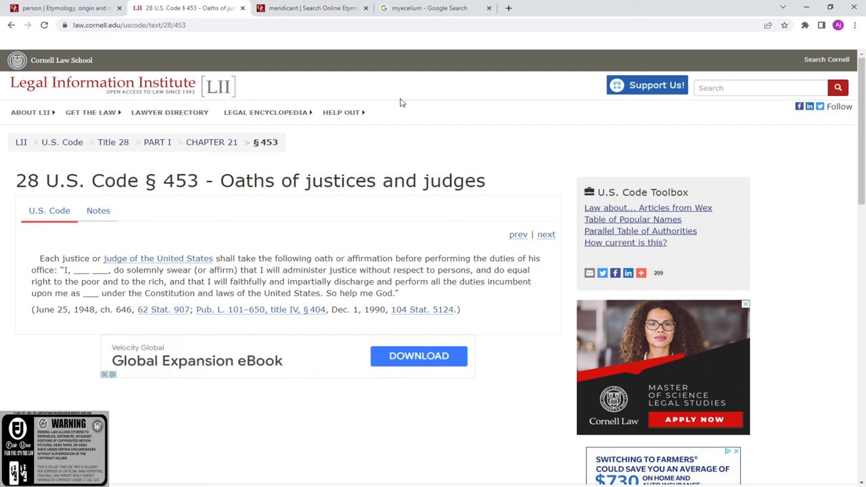
{"action": "mouse_move", "coordinate": [396, 103]}
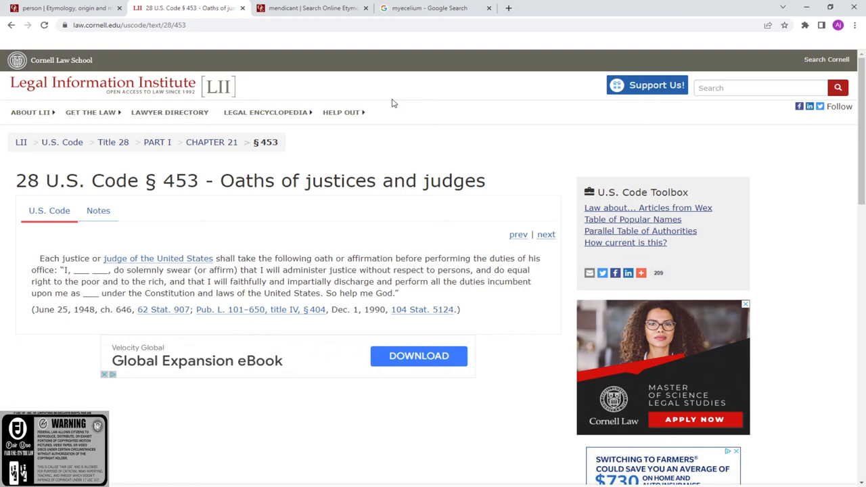